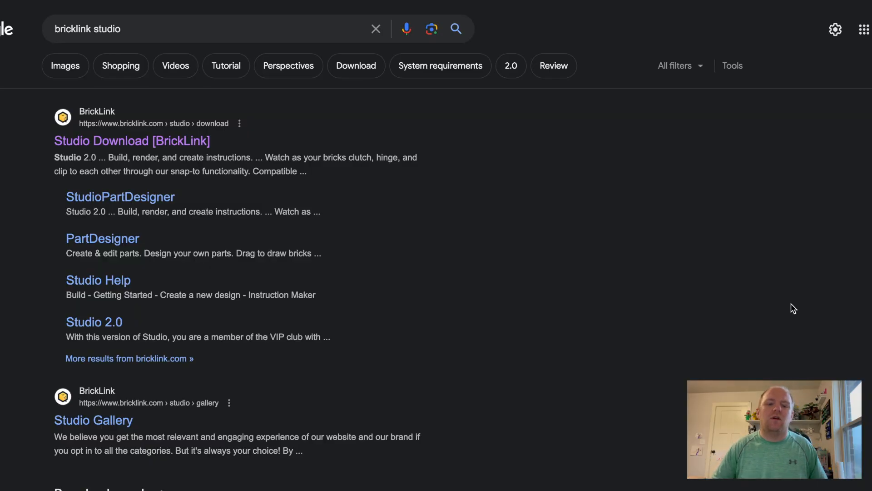
mouse_move(331, 137)
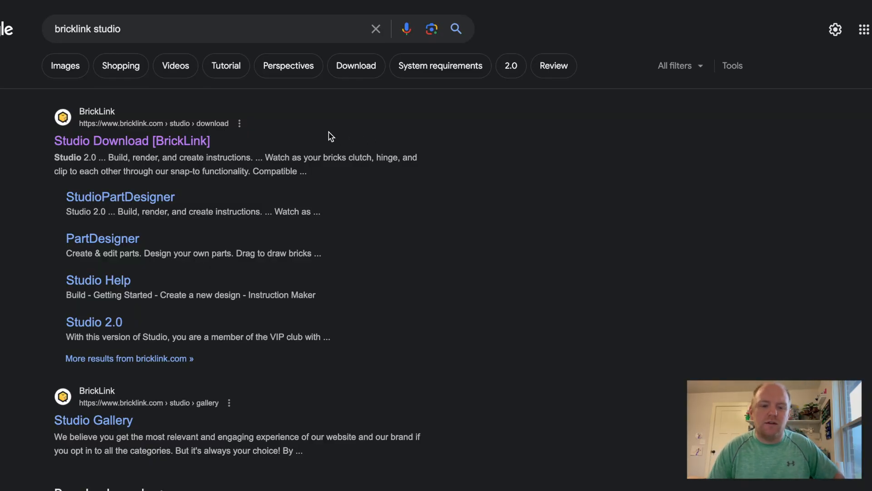
mouse_move(506, 249)
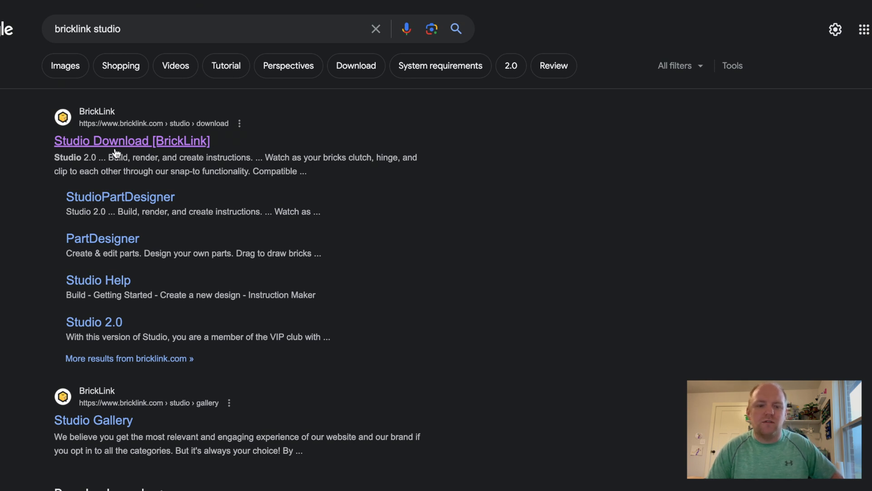
Open the Studio Download page from the BrickLink search result and review the download options
left_click(131, 140)
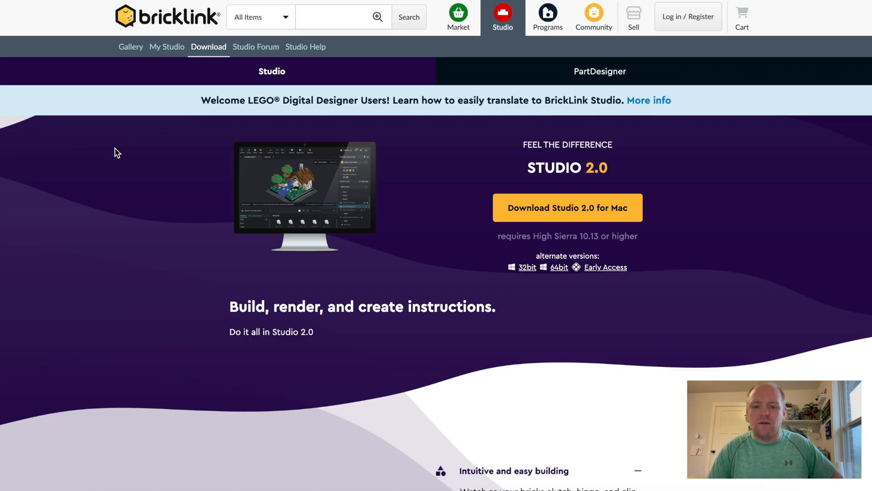
mouse_move(581, 208)
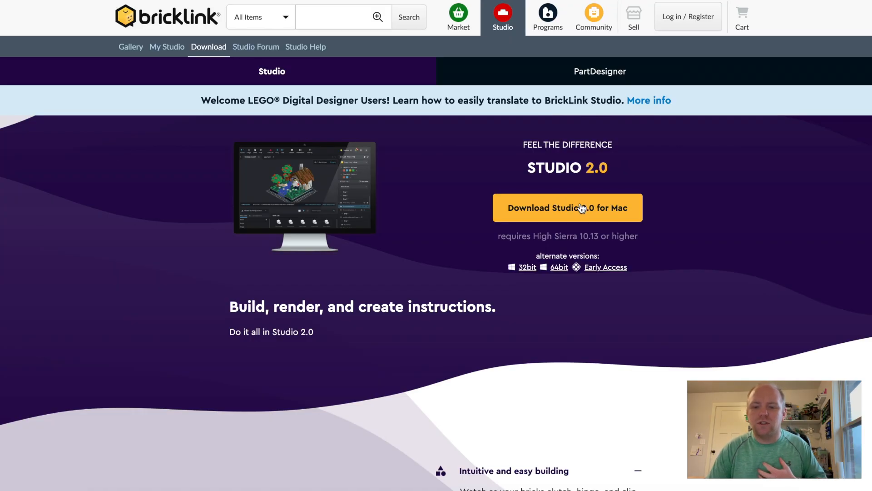
mouse_move(623, 220)
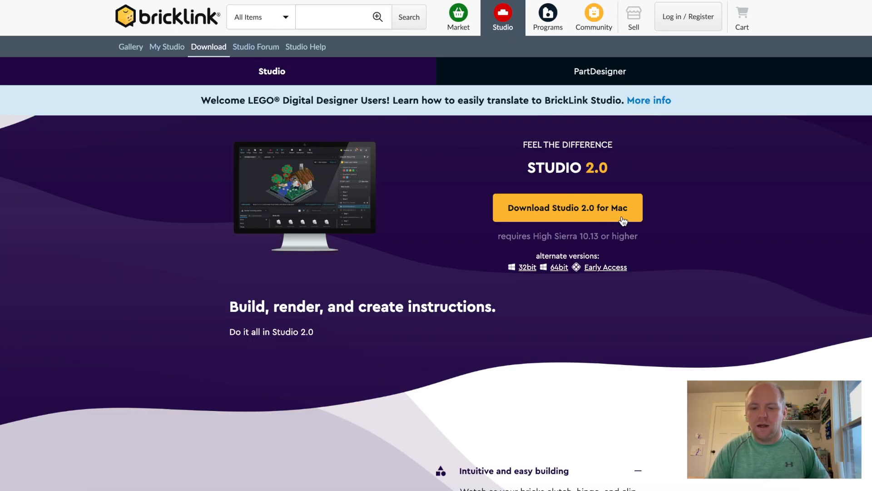
mouse_move(593, 272)
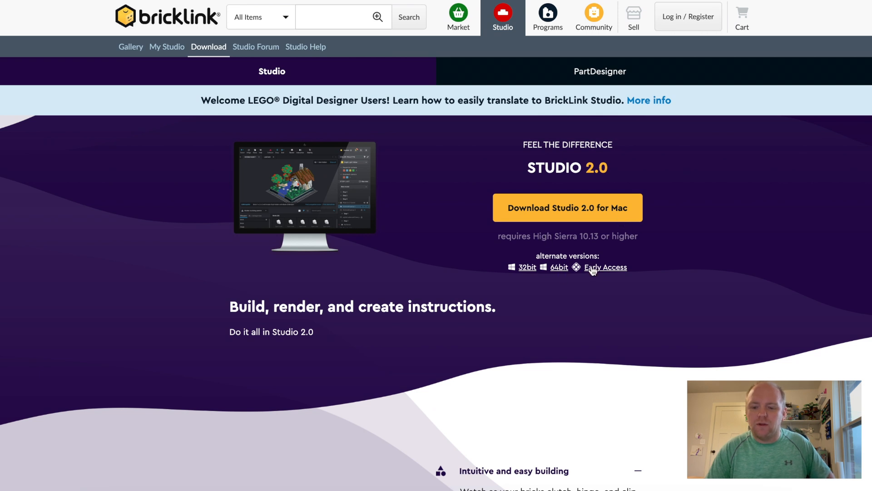
mouse_move(655, 266)
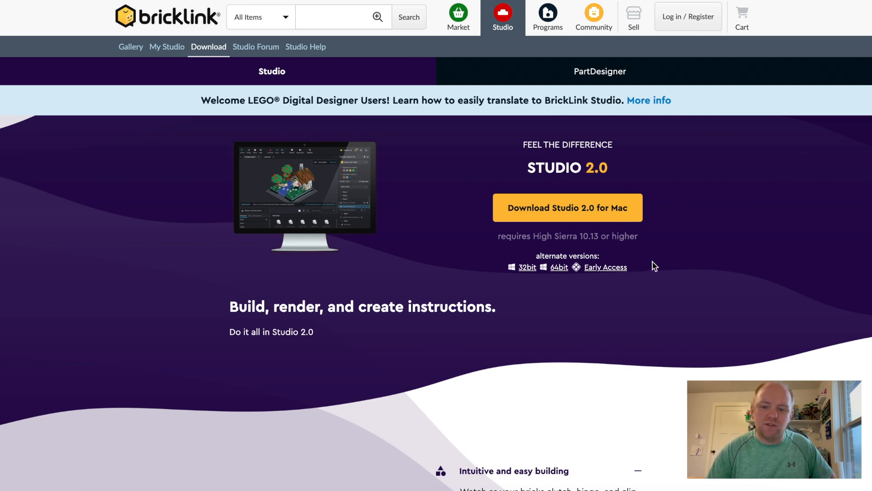
scroll("down", 3)
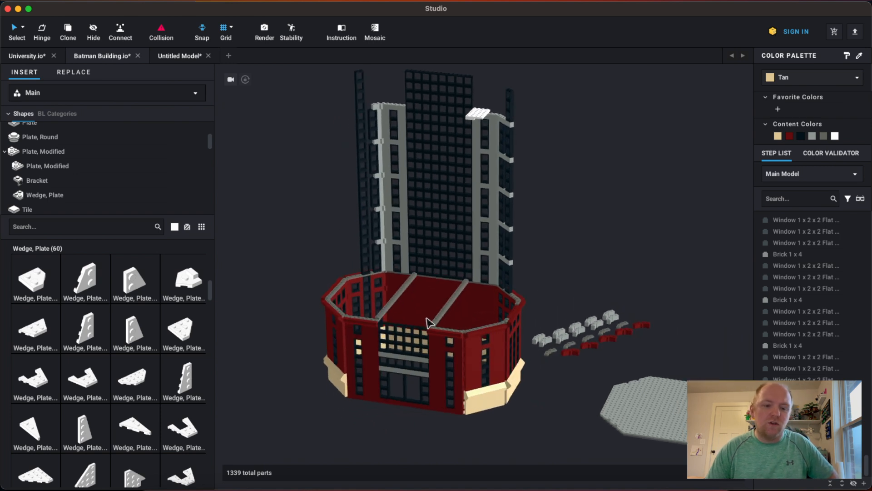
mouse_move(228, 60)
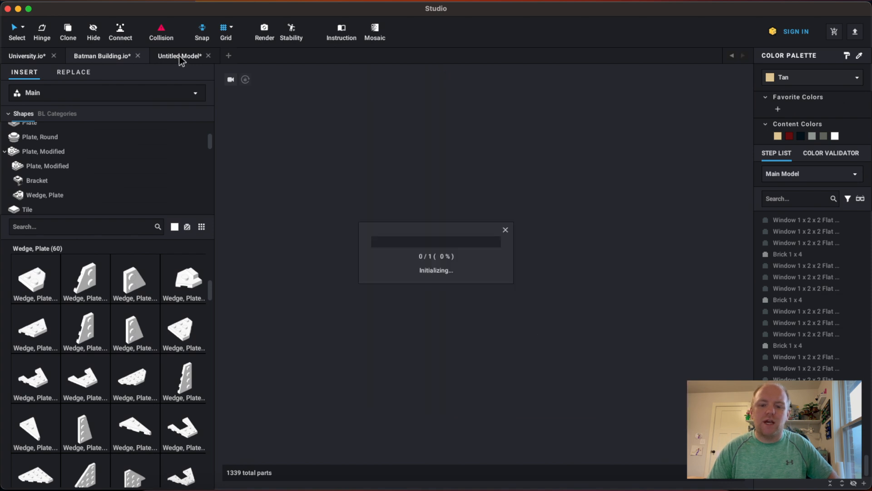
left_click(228, 55)
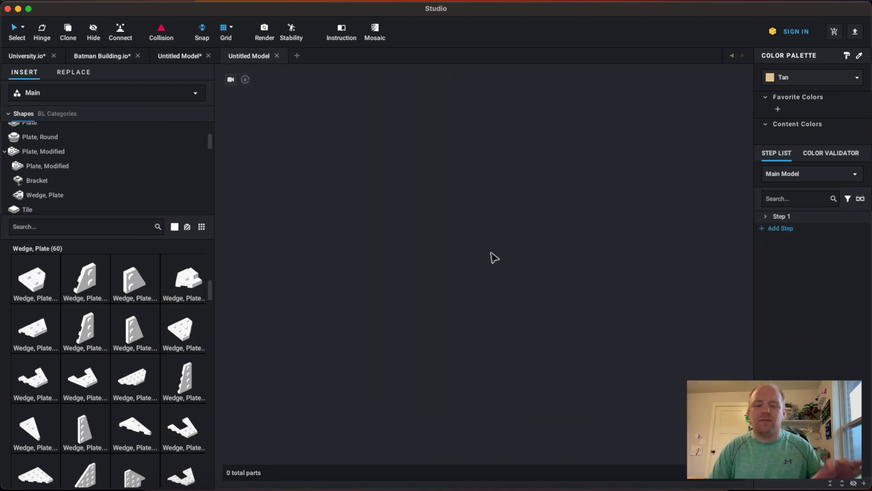
mouse_move(131, 243)
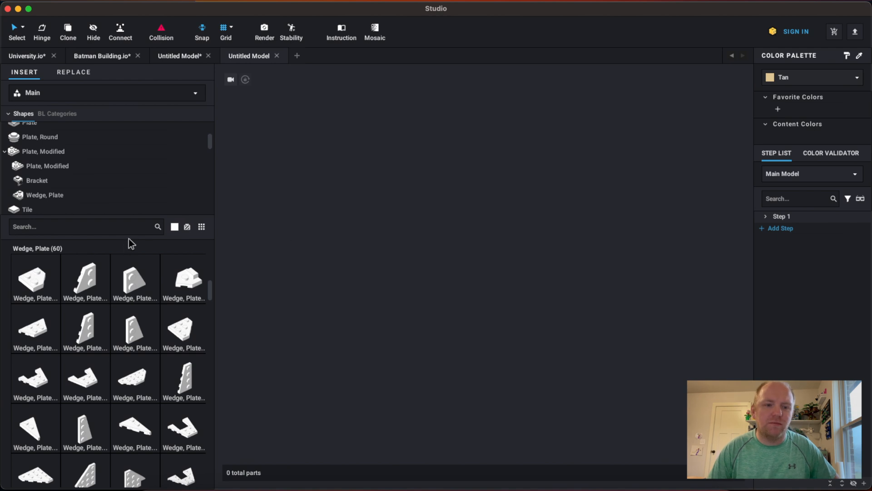
mouse_move(34, 63)
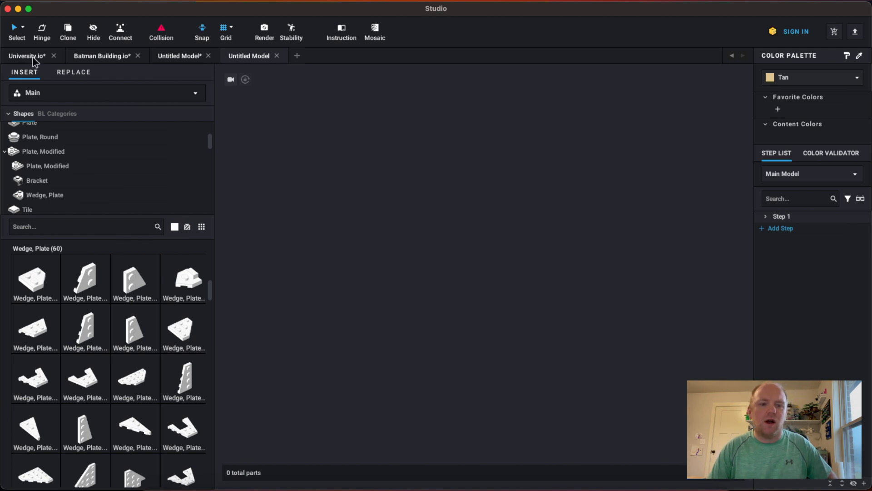
mouse_move(189, 31)
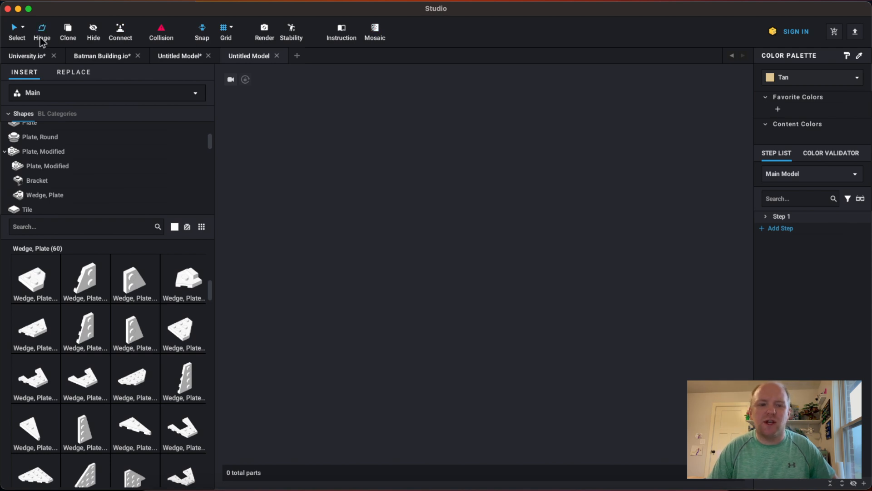
mouse_move(68, 31)
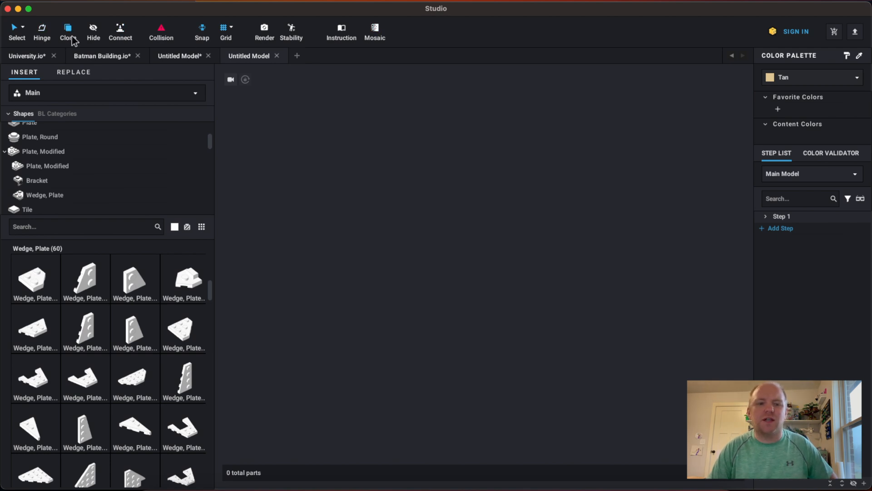
mouse_move(42, 29)
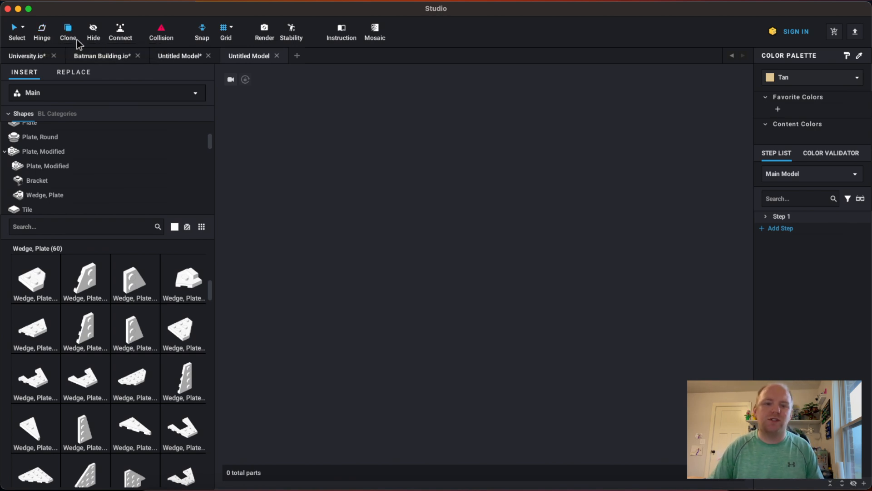
mouse_move(435, 235)
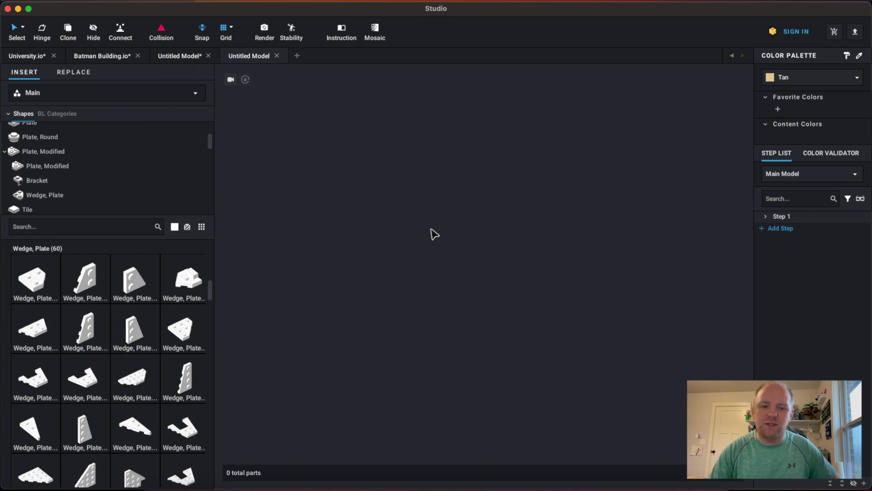
mouse_move(104, 49)
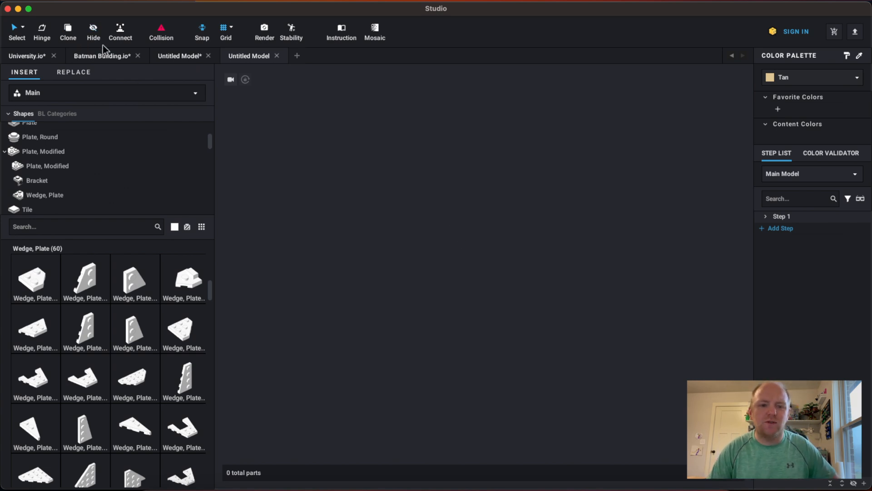
mouse_move(186, 46)
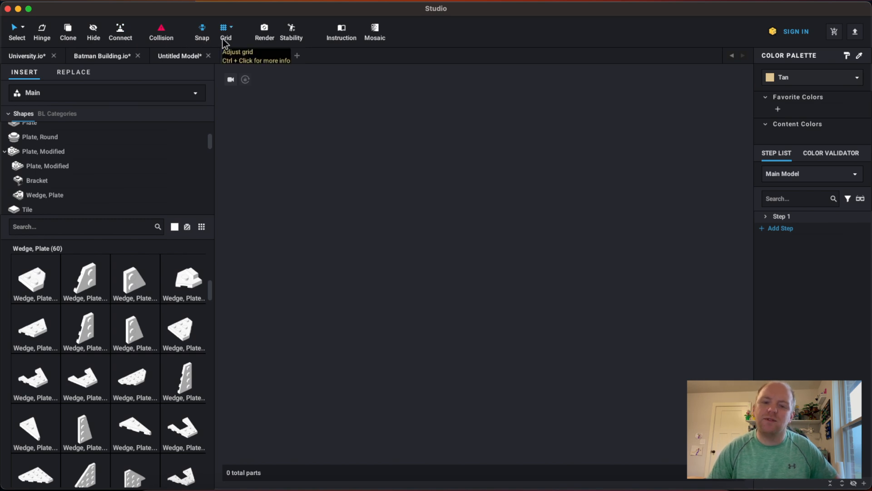
mouse_move(264, 31)
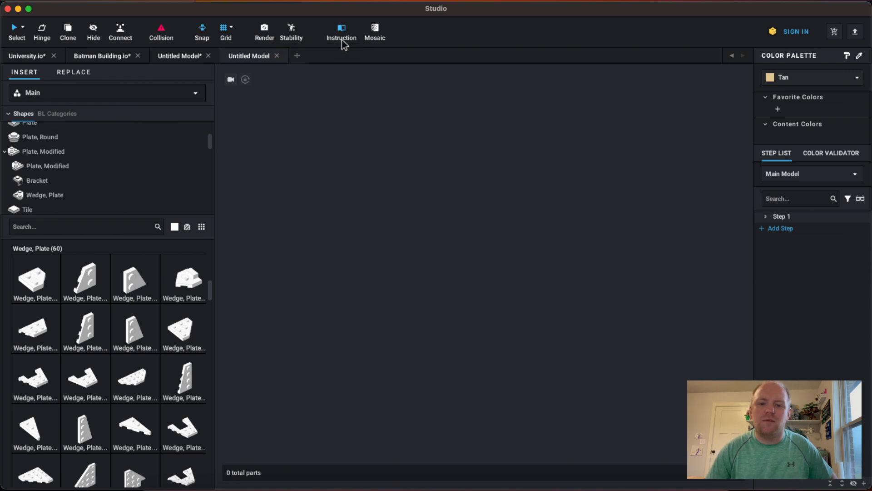
mouse_move(341, 31)
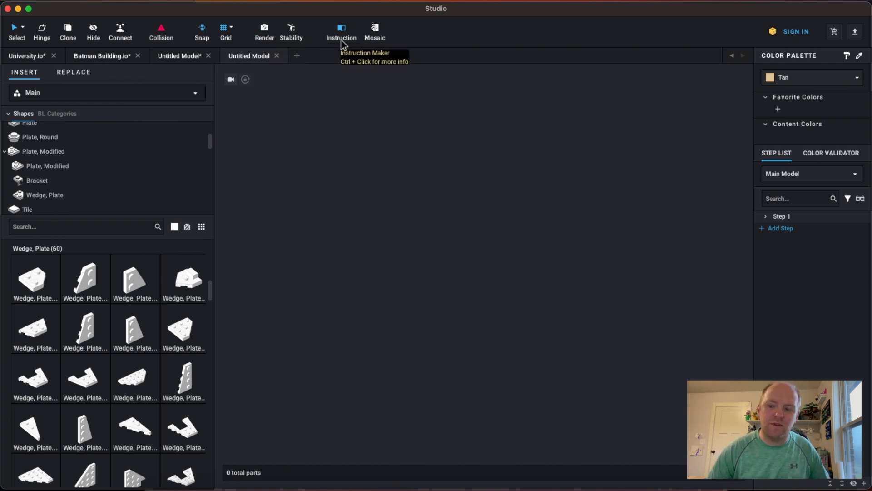
mouse_move(767, 198)
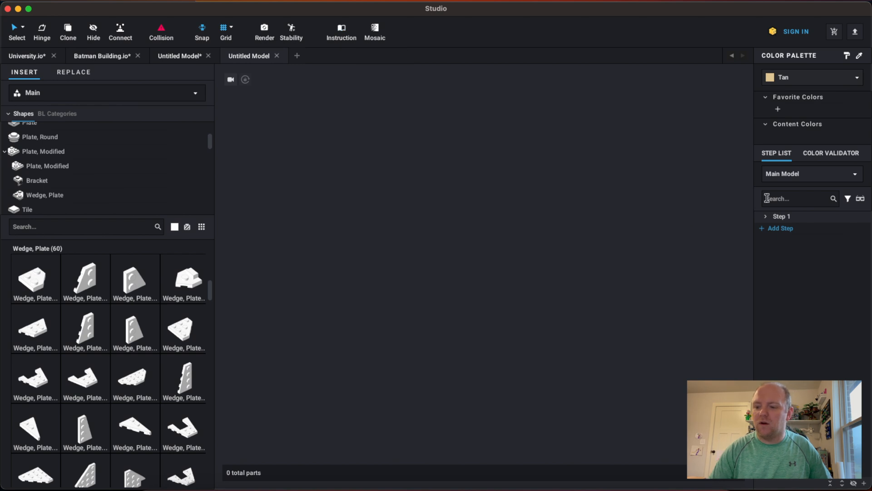
mouse_move(787, 265)
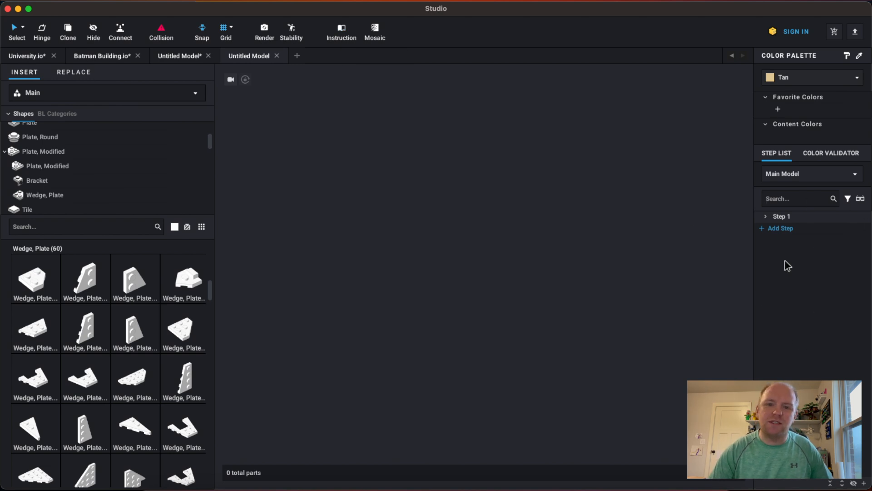
mouse_move(627, 253)
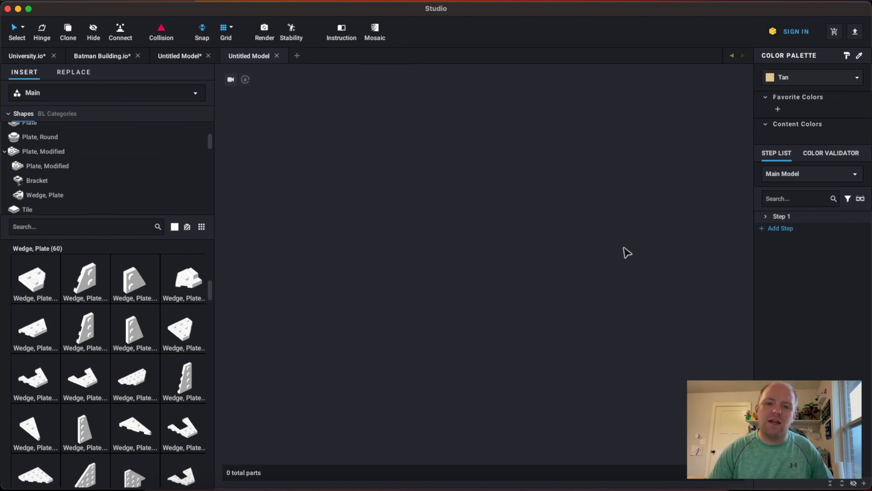
mouse_move(341, 28)
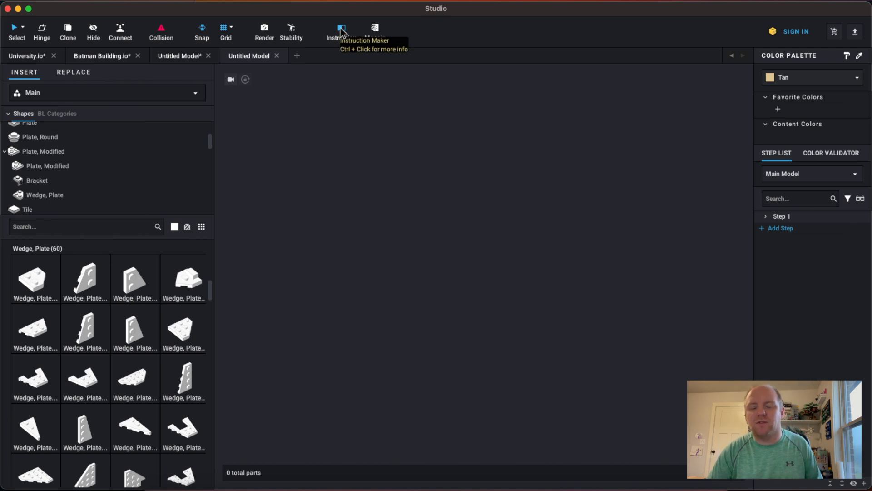
mouse_move(411, 71)
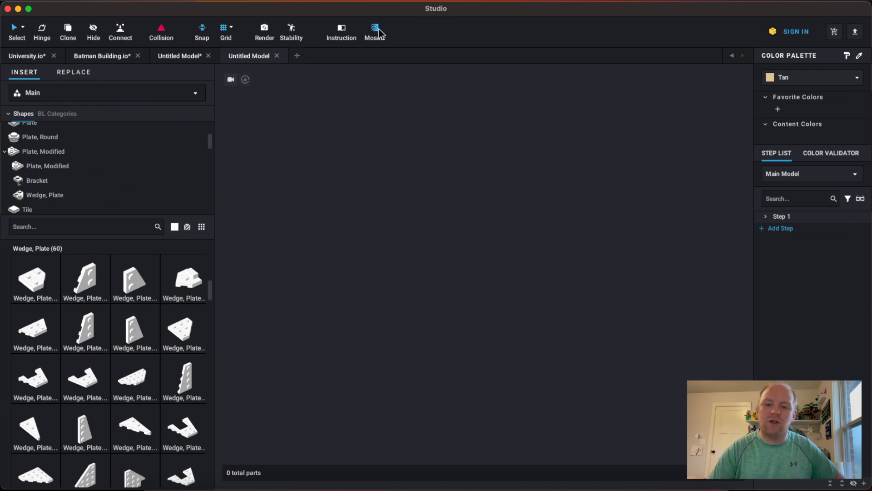
mouse_move(375, 29)
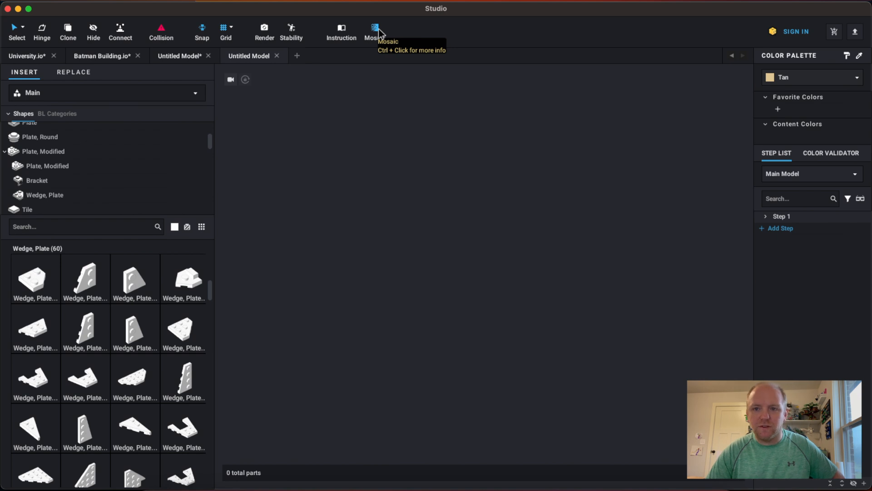
mouse_move(400, 39)
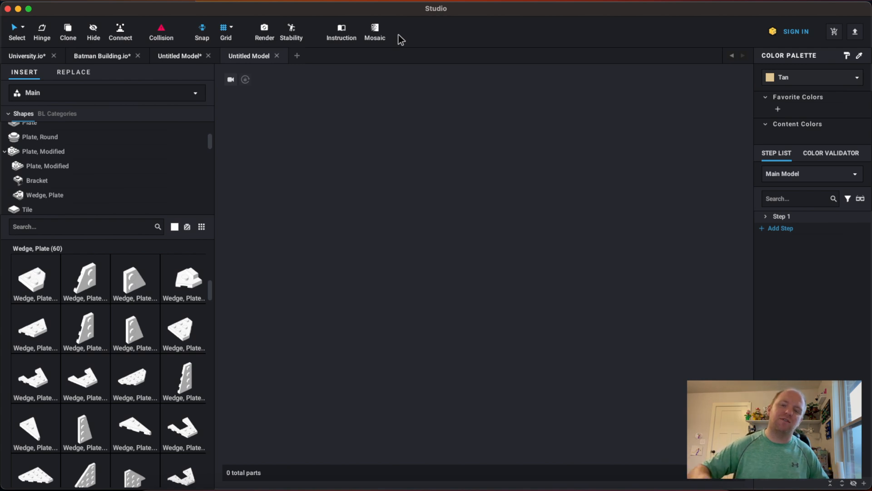
mouse_move(307, 16)
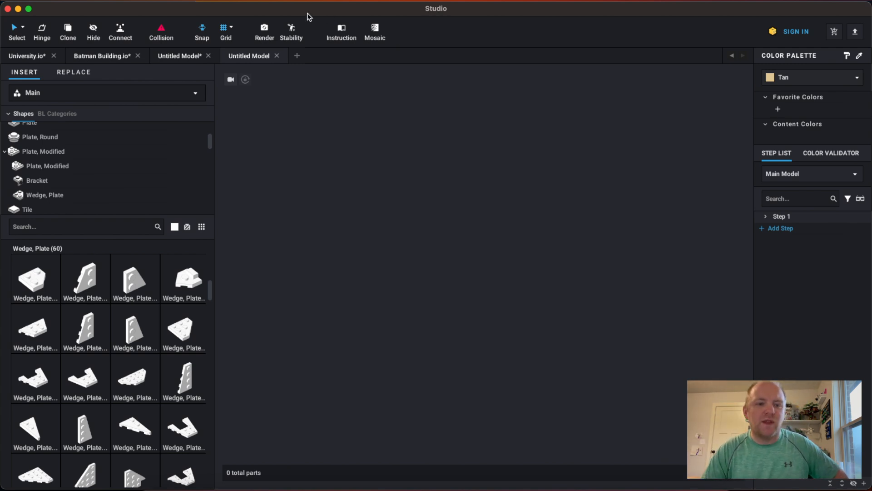
mouse_move(157, 89)
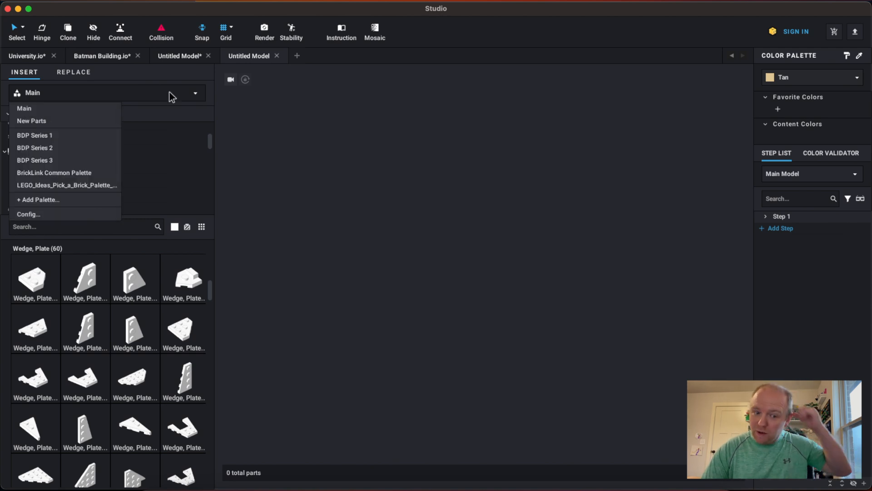
mouse_move(89, 215)
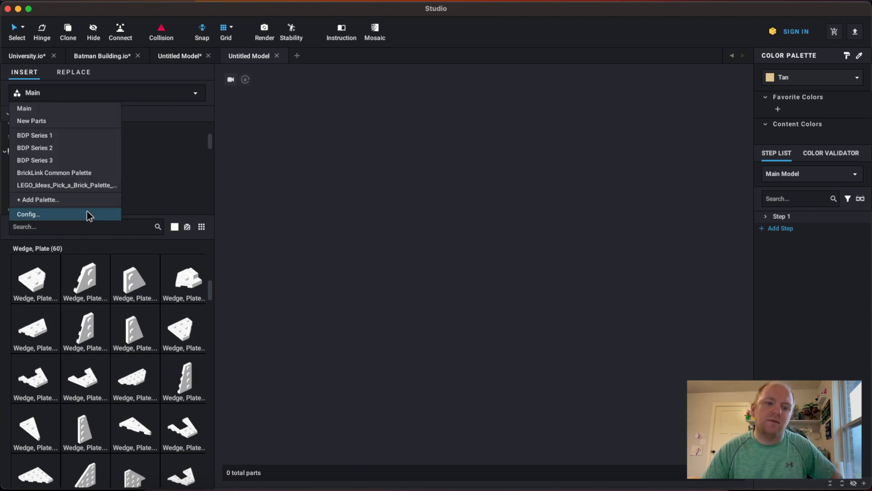
mouse_move(76, 244)
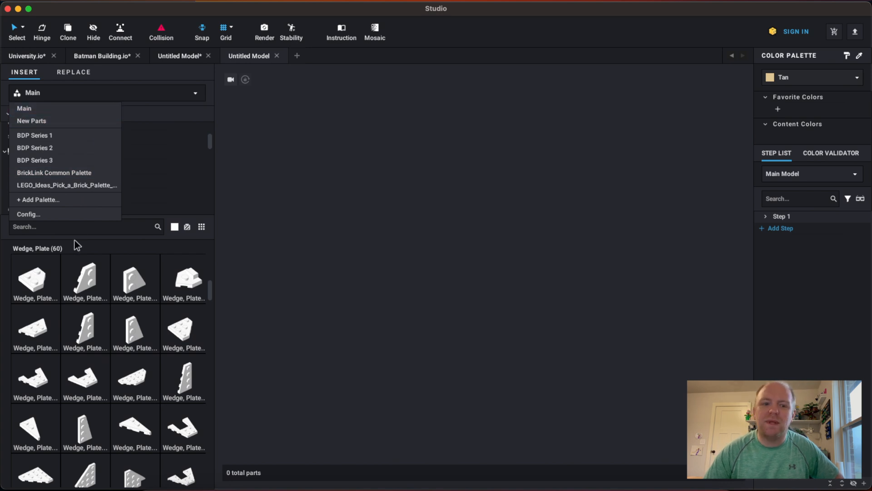
mouse_move(67, 160)
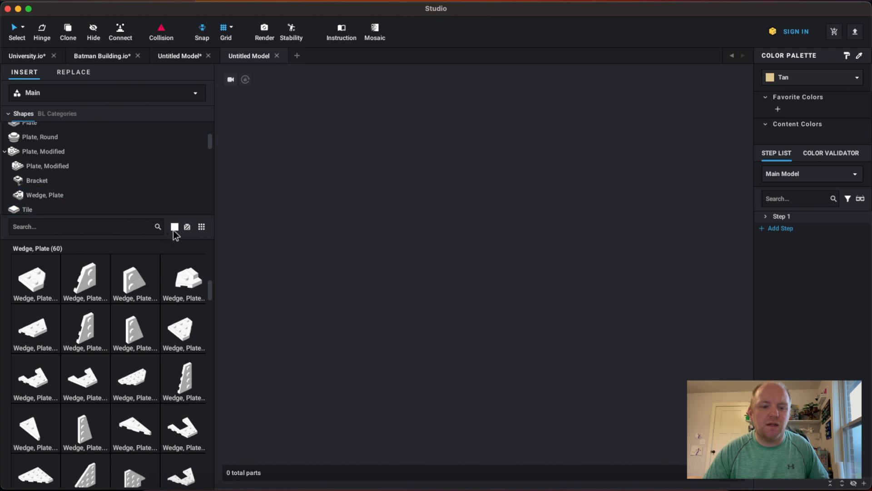
Browse the Brick, Brick Round, Brick Modified, Slope and Slope Curved part categories
scroll("down", 3)
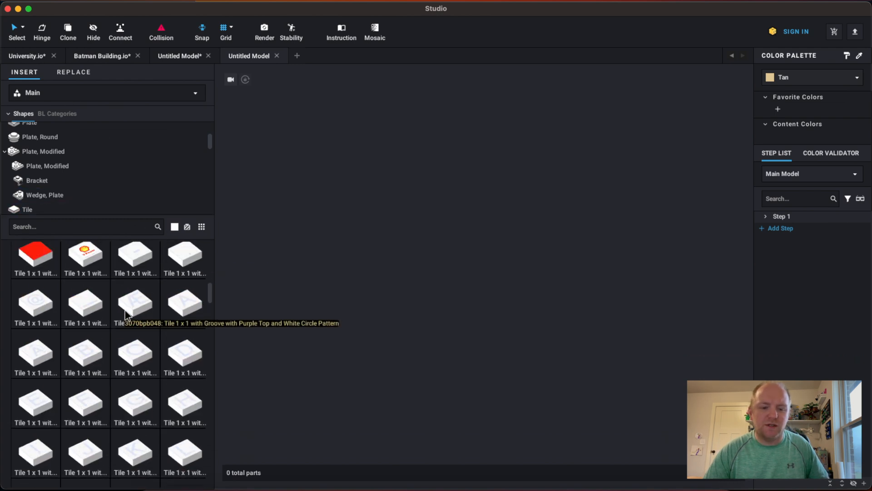
scroll("down", 3)
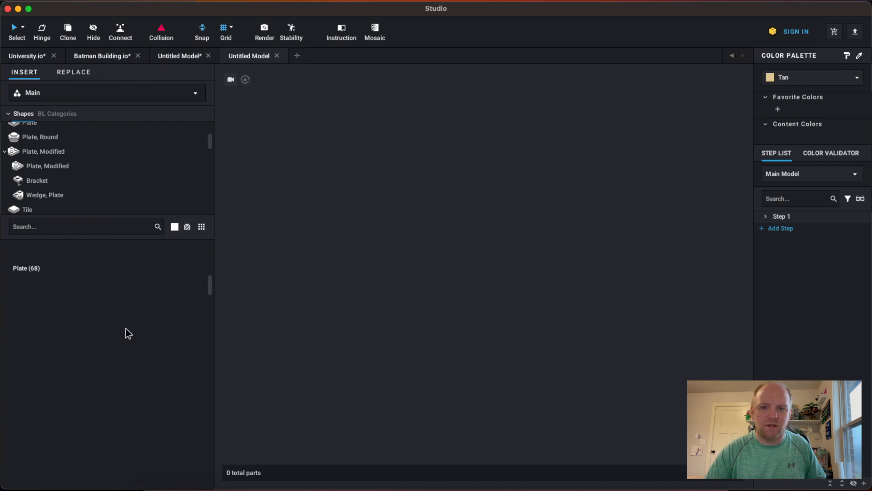
mouse_move(210, 278)
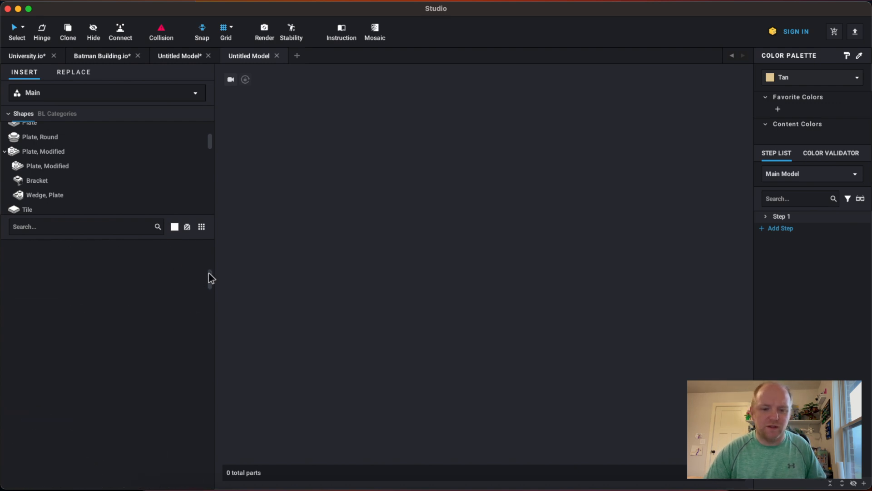
left_click(47, 165)
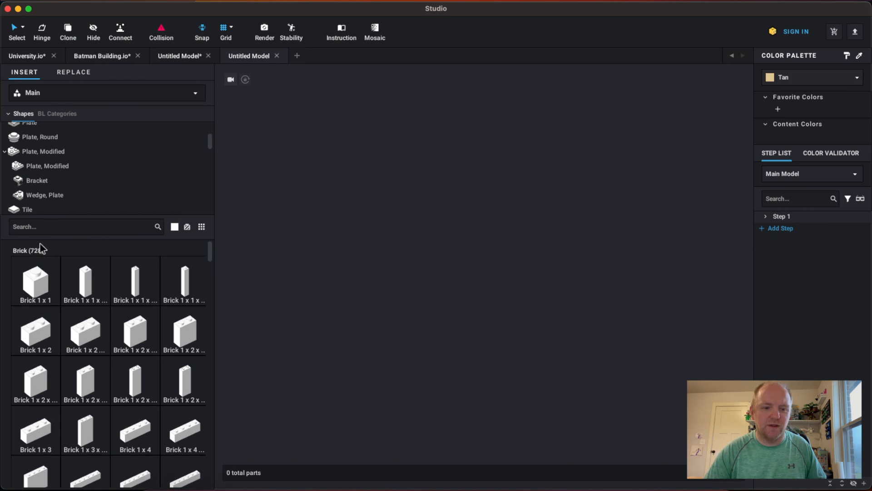
left_click(39, 142)
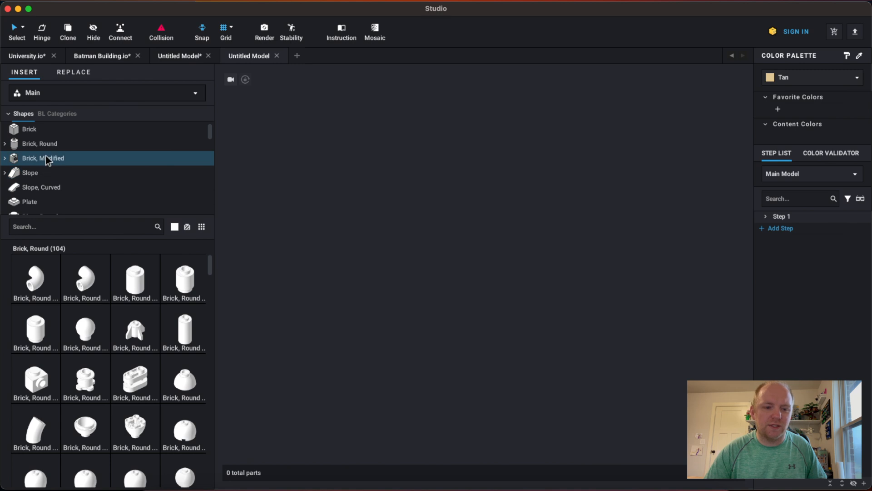
left_click(43, 158)
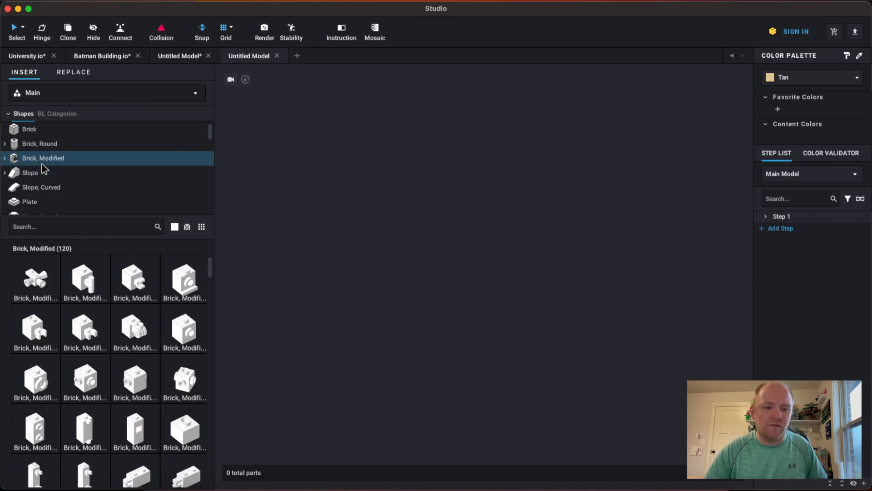
left_click(30, 173)
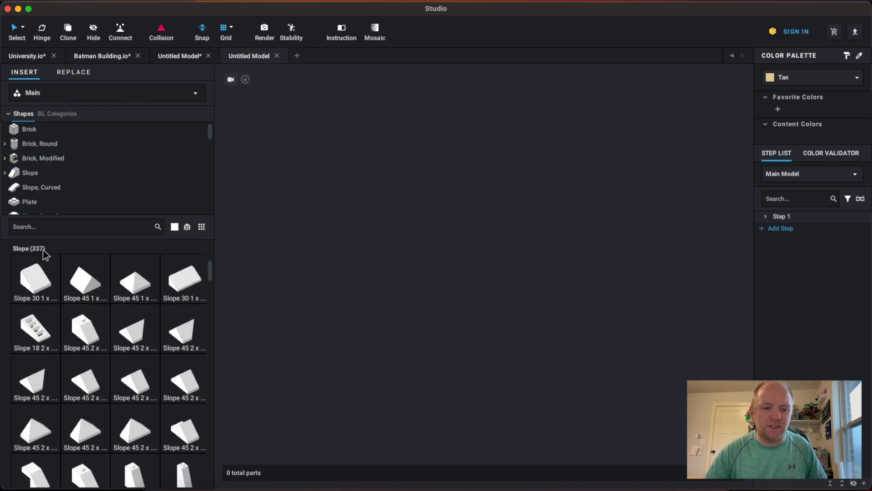
left_click(41, 187)
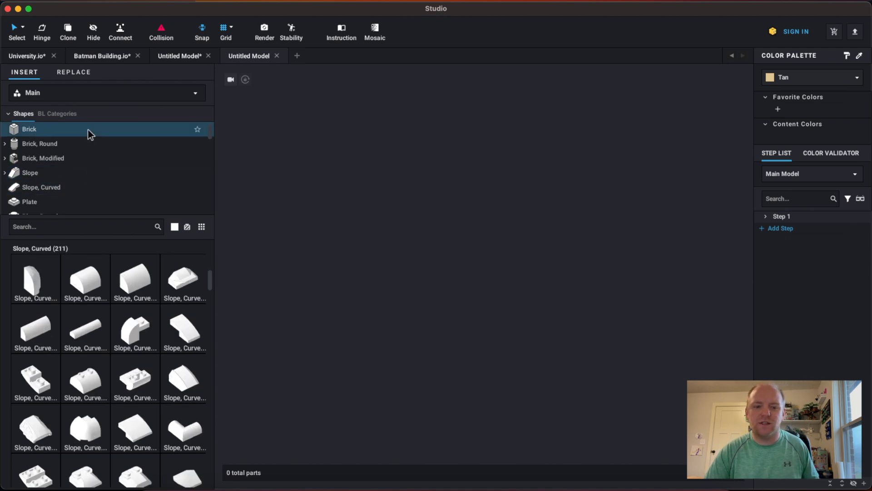
Return to the Brick category so its parts are listed for insertion
left_click(29, 128)
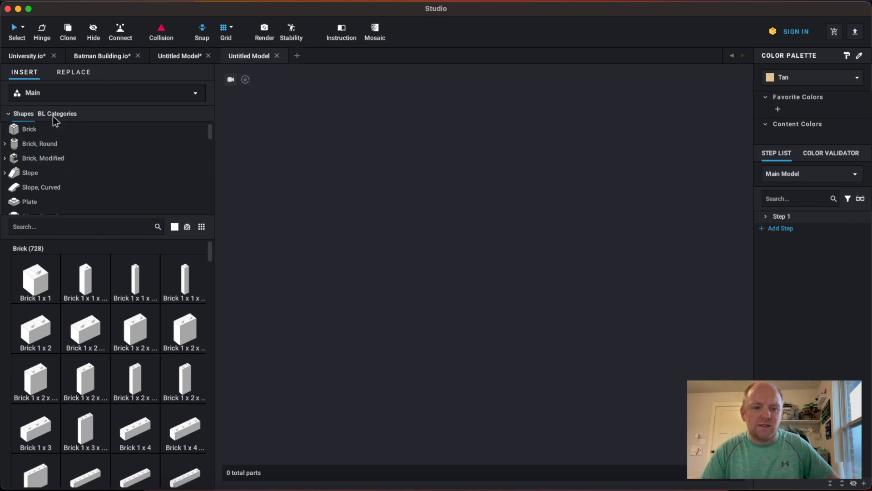
left_click(57, 113)
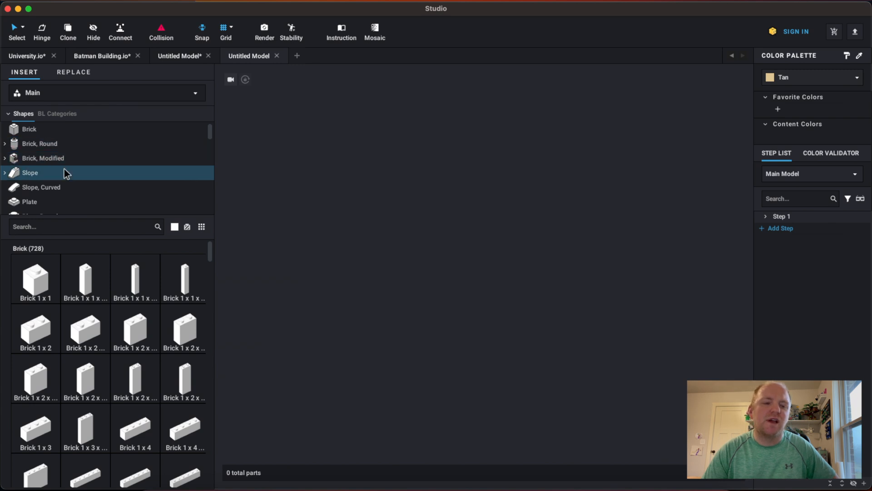
left_click(40, 143)
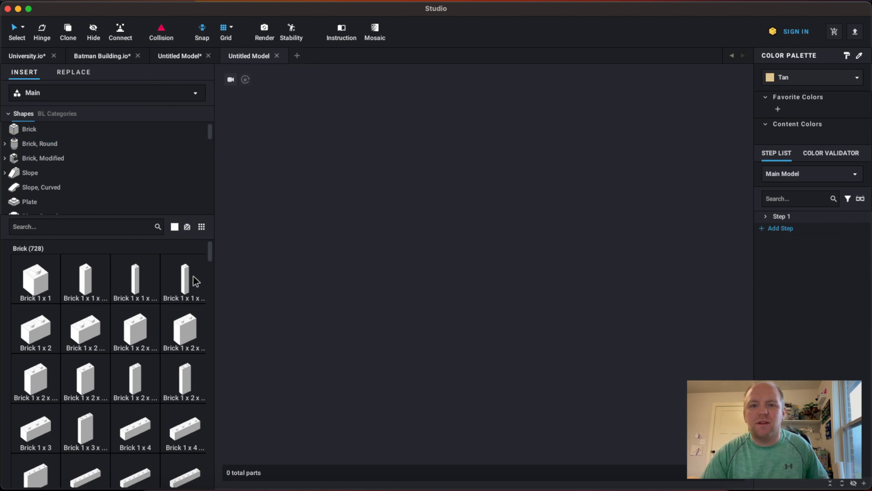
mouse_move(41, 187)
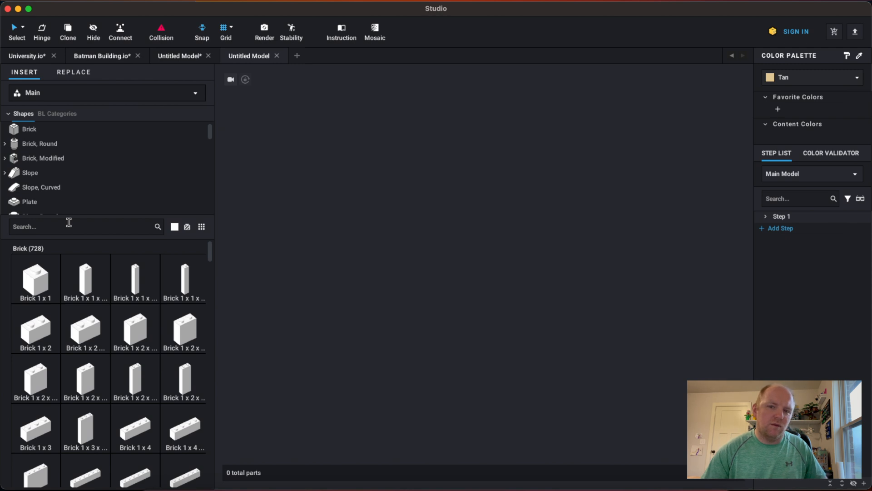
Search the parts palette for '32x32' to find the Baseplate 32 x 32
left_click(42, 158)
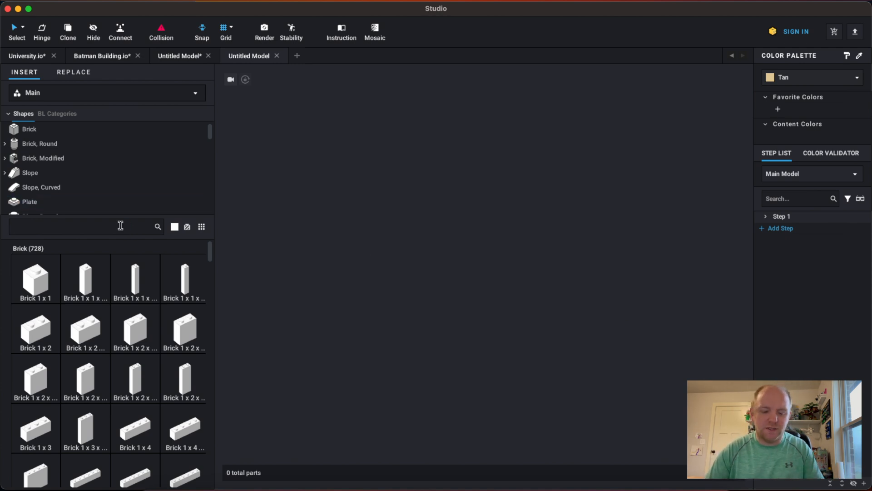
type("32x32")
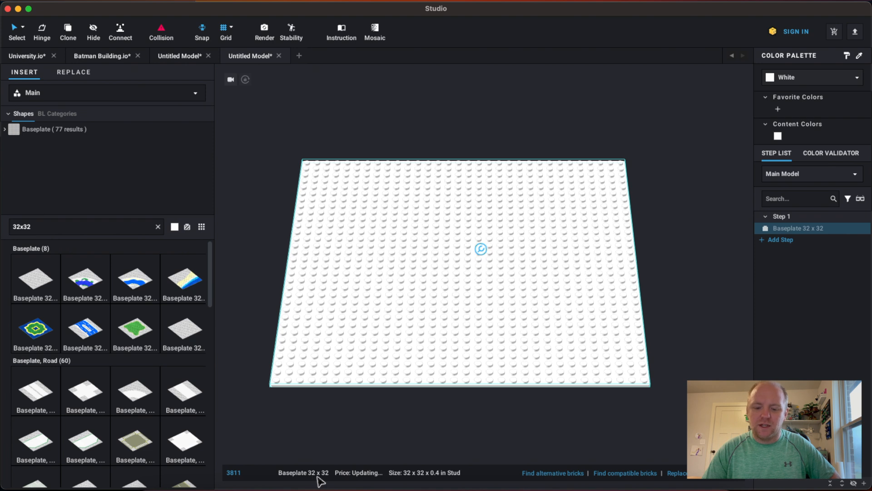
mouse_move(362, 481)
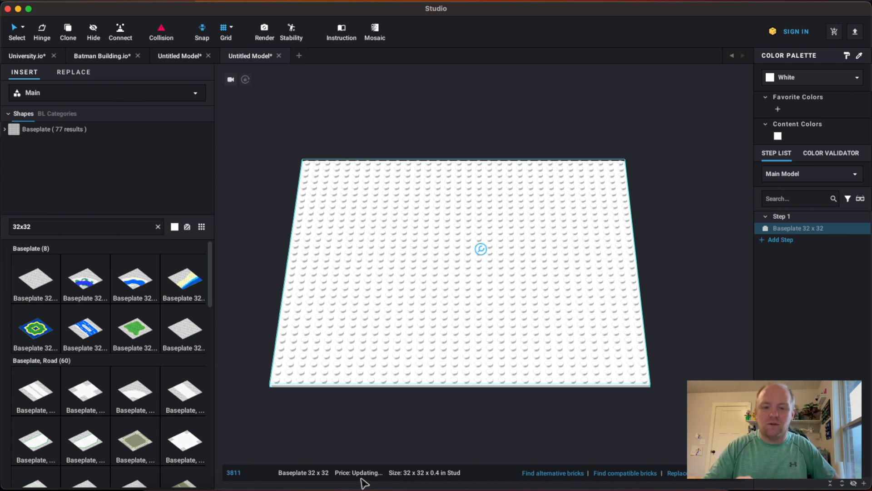
mouse_move(364, 477)
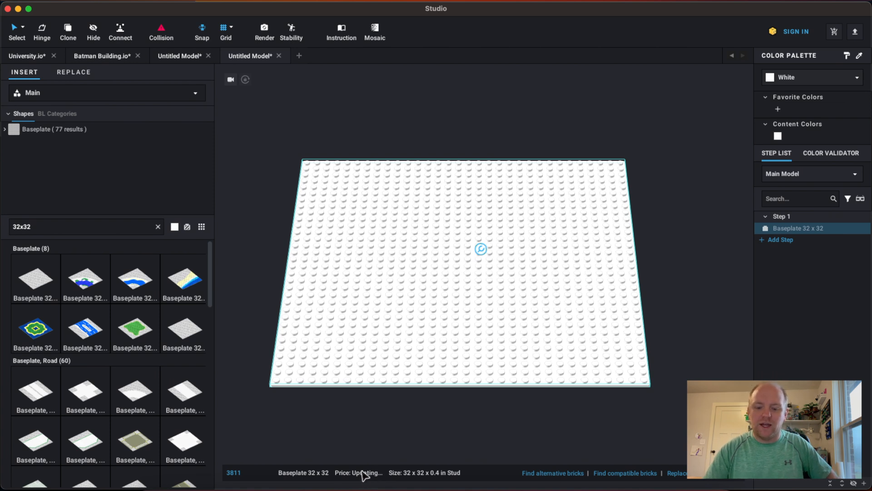
mouse_move(443, 487)
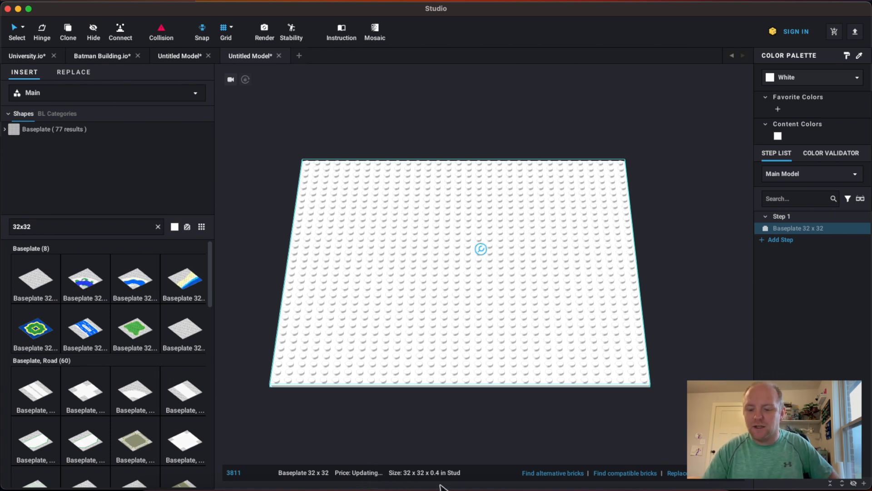
mouse_move(566, 480)
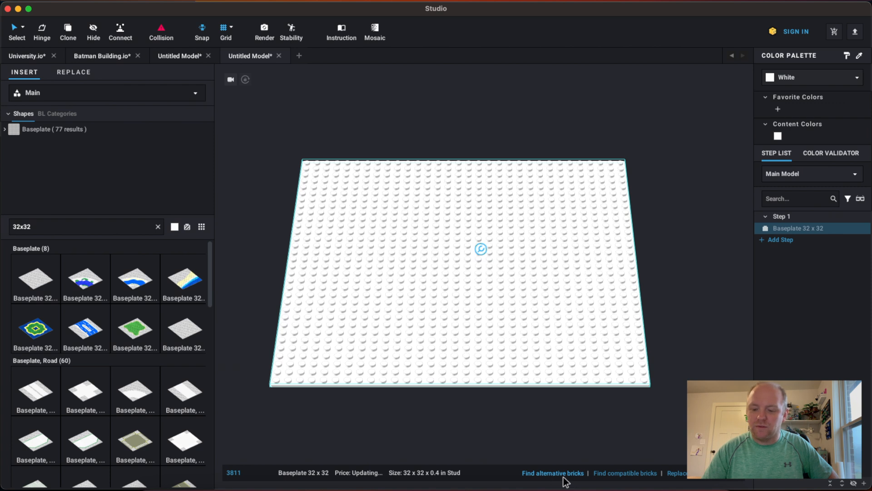
mouse_move(715, 481)
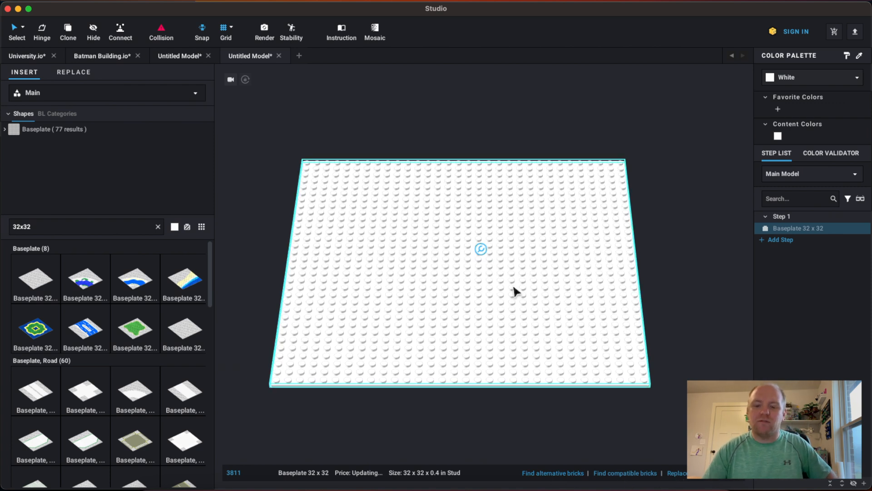
mouse_move(523, 289)
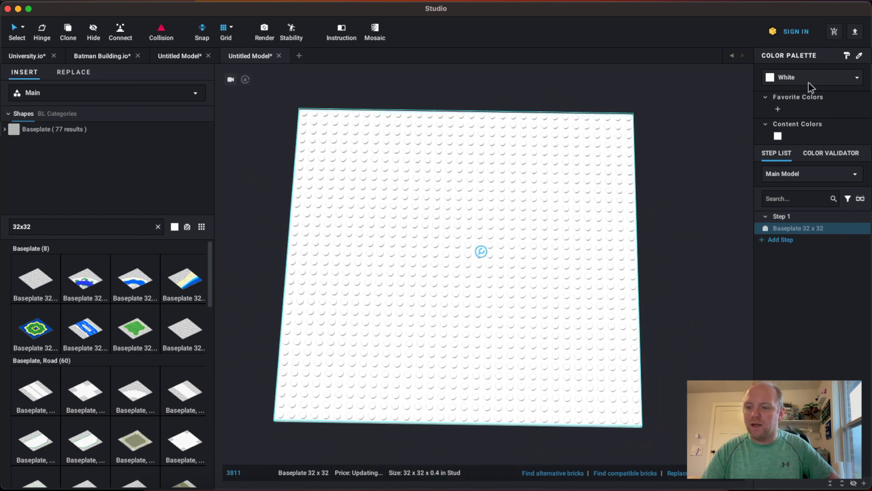
Recolour the selected 32x32 baseplate from white to green via the Color Palette
left_click(811, 78)
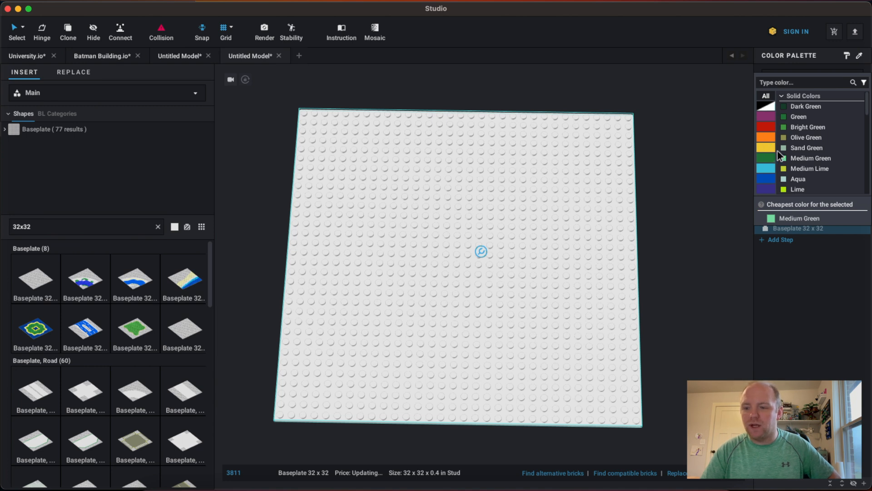
left_click(798, 117)
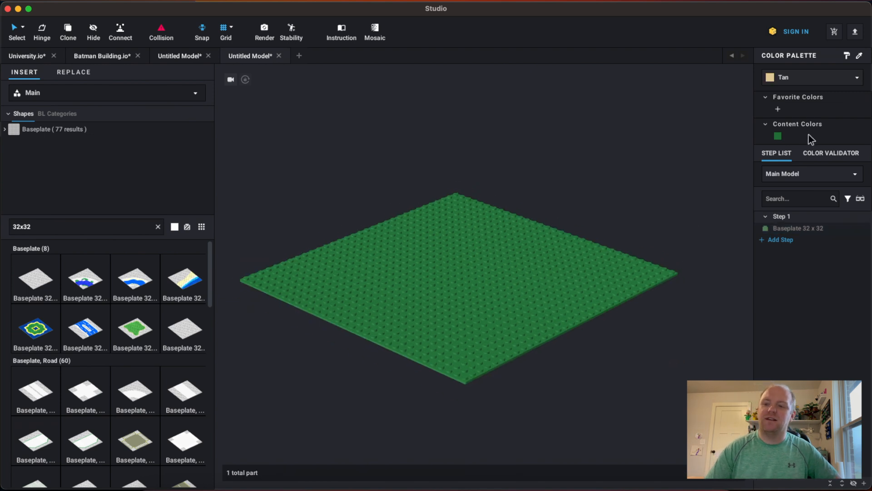
mouse_move(807, 132)
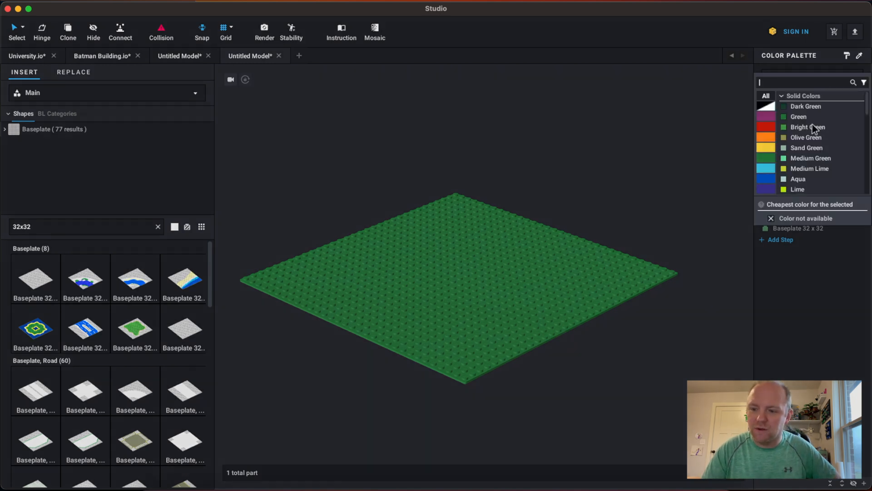
mouse_move(806, 161)
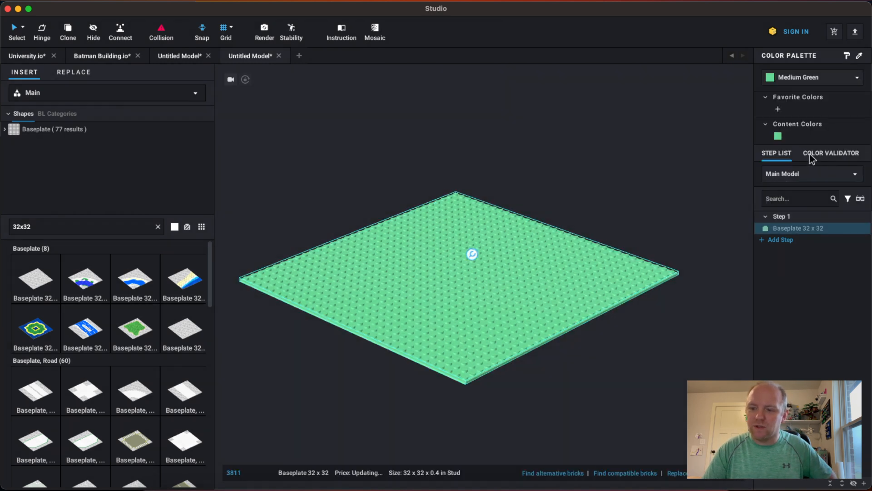
Set the baseplate colour to Green and confirm the Color Validator shows no unavailable colours
left_click(812, 77)
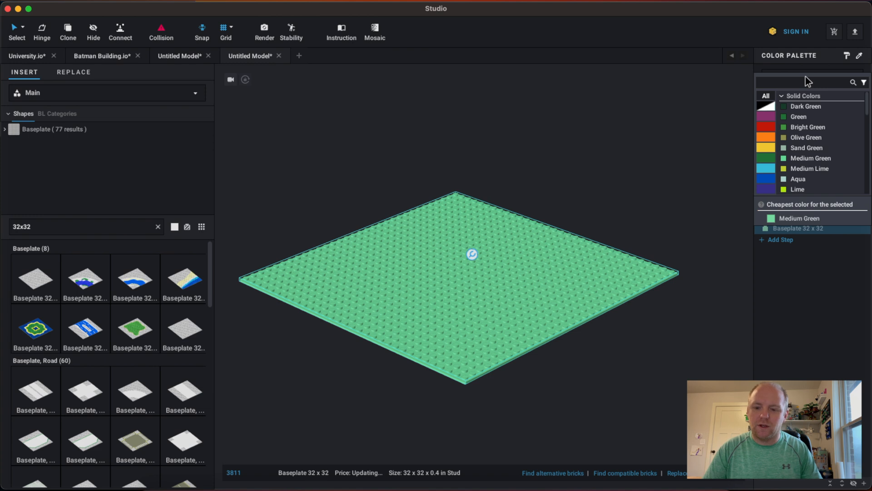
left_click(798, 116)
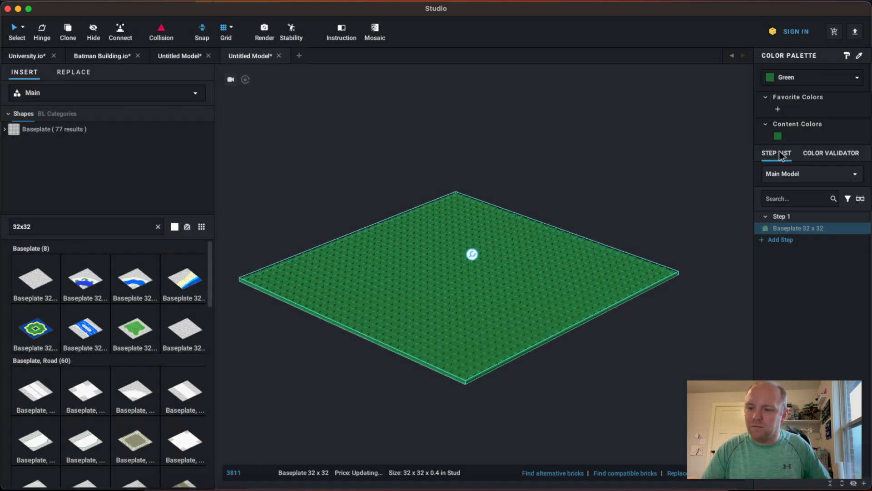
left_click(812, 174)
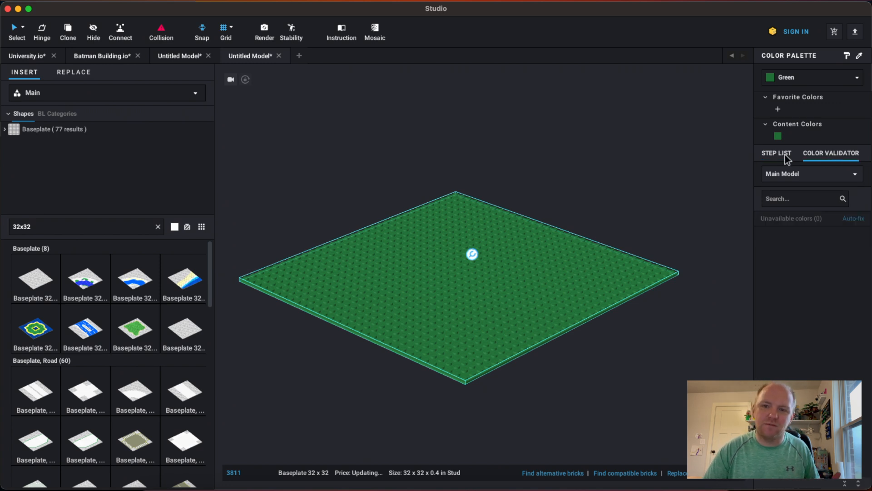
left_click(777, 153)
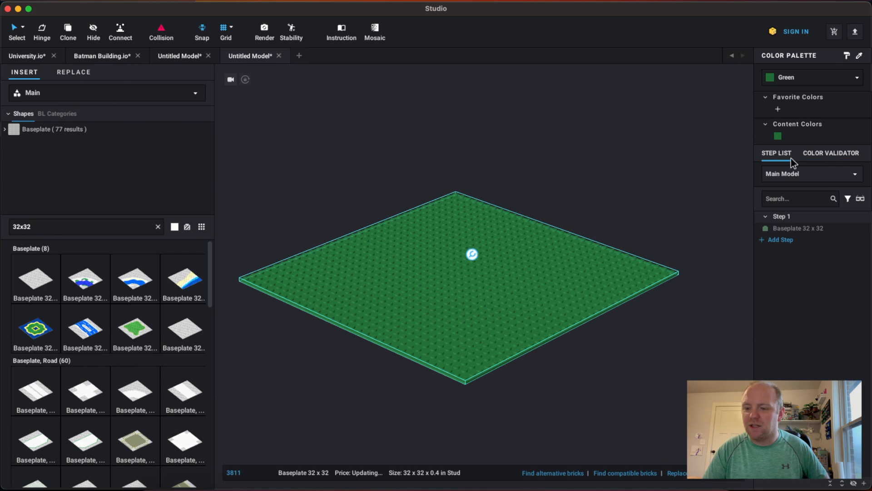
mouse_move(816, 177)
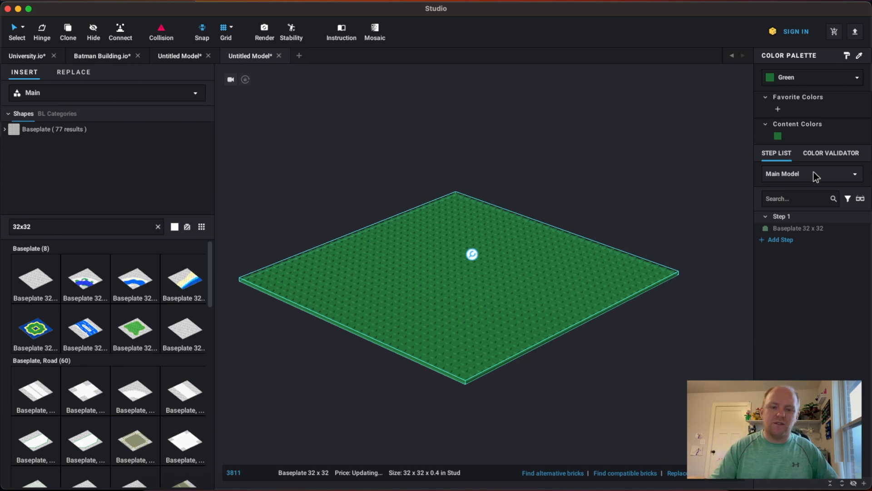
Clear the 32x32 part search and list the Brick, Modified category
left_click(157, 227)
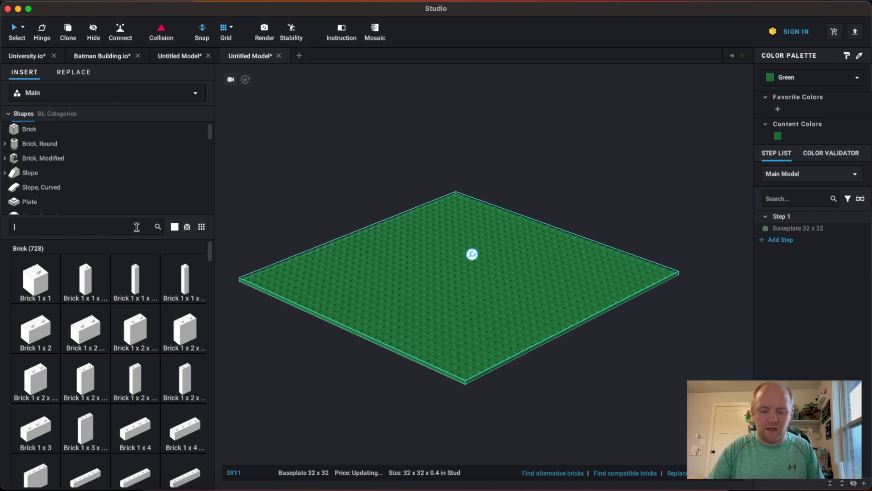
left_click(43, 158)
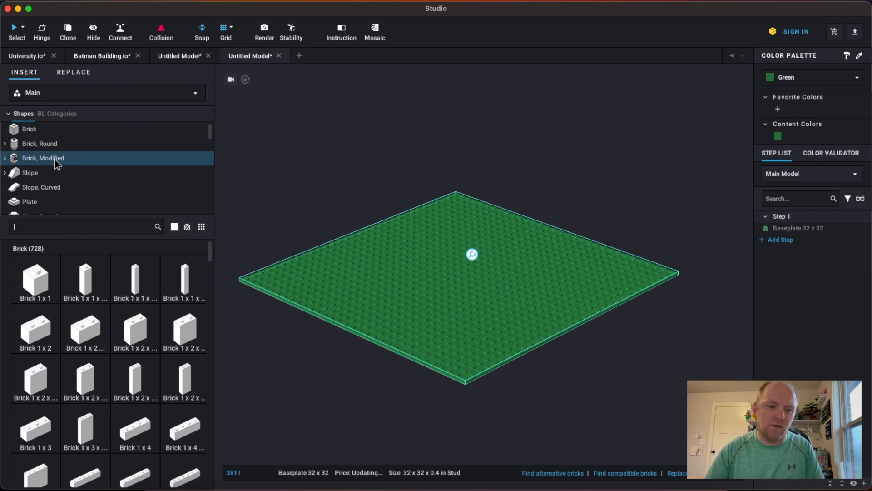
left_click(43, 157)
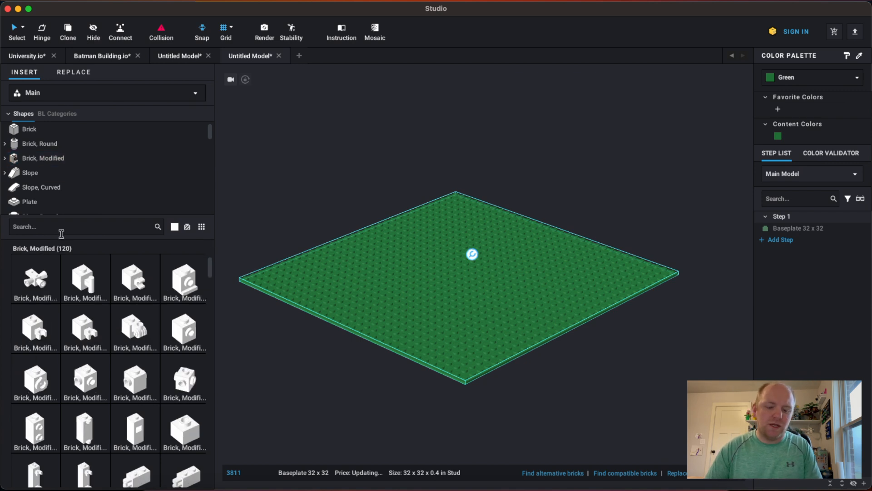
Find the 1x2 masonry-profile brick and set it on the baseplate, cloning it into a row of eight
type("1x2")
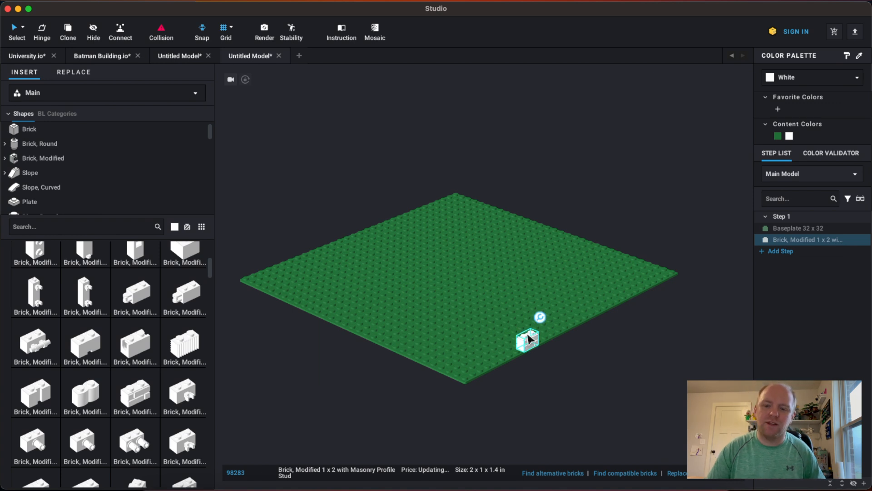
left_click(592, 366)
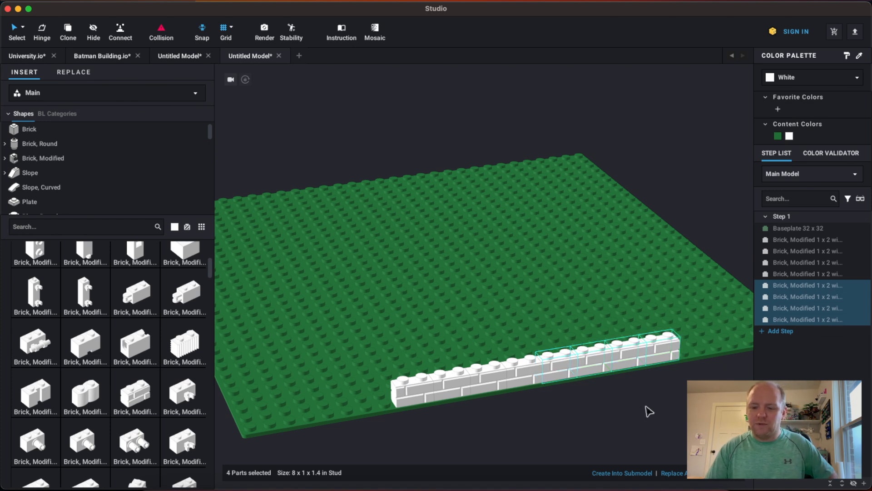
left_click(612, 354)
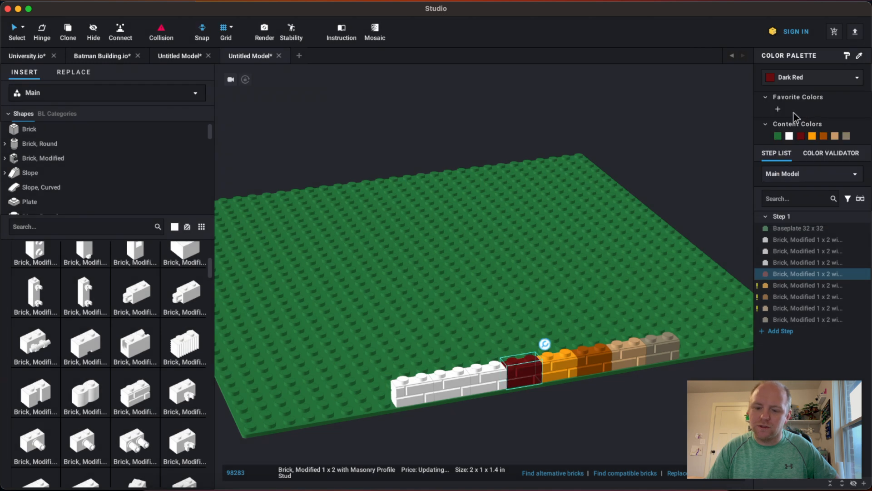
Choose a brown, red, orange or tan colour for the next brick in the row
left_click(812, 77)
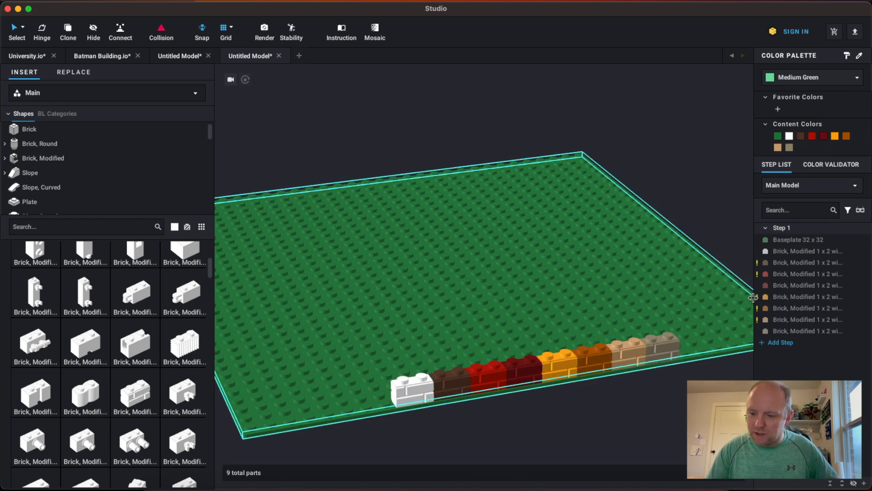
Deselect to view the coloured row, then select a brick flagged with an unavailable colour
left_click(807, 273)
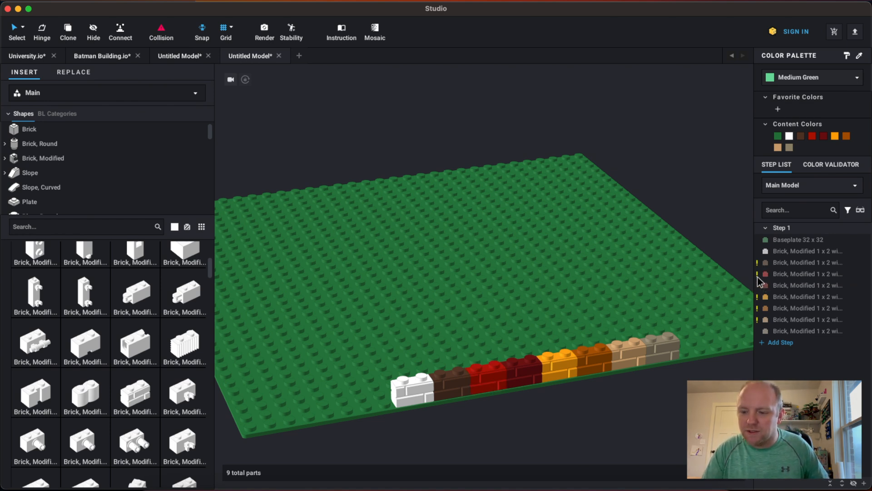
mouse_move(765, 281)
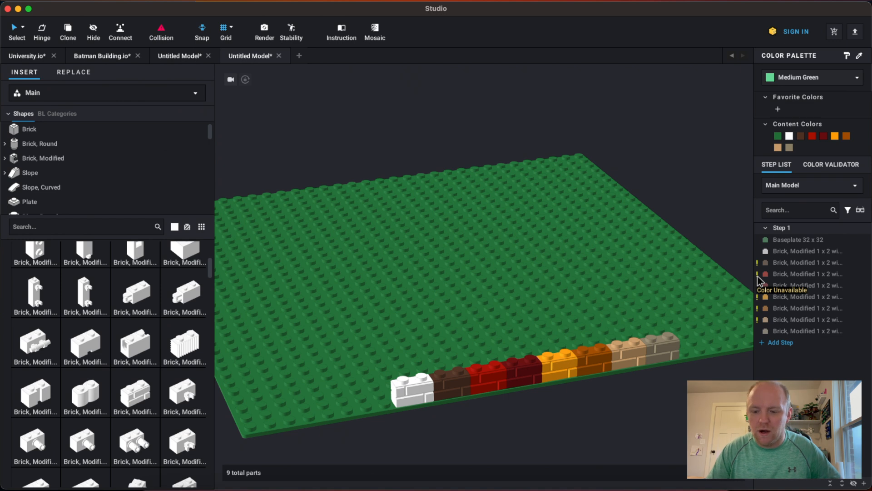
left_click(626, 353)
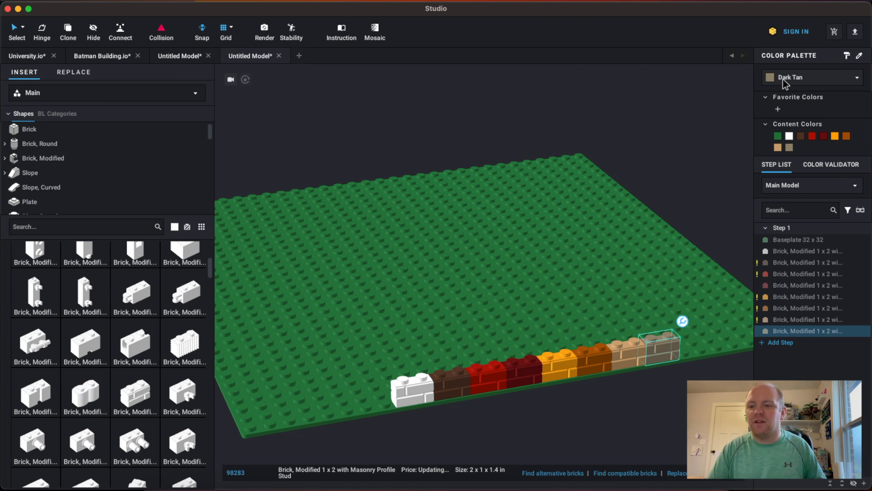
mouse_move(634, 359)
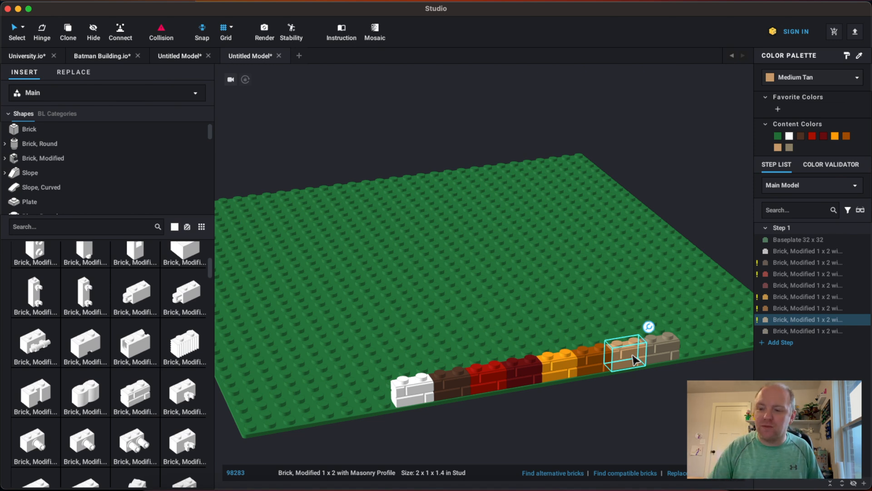
Search for 'plate' and place a white Plate 1x4 on the baseplate
type("plate")
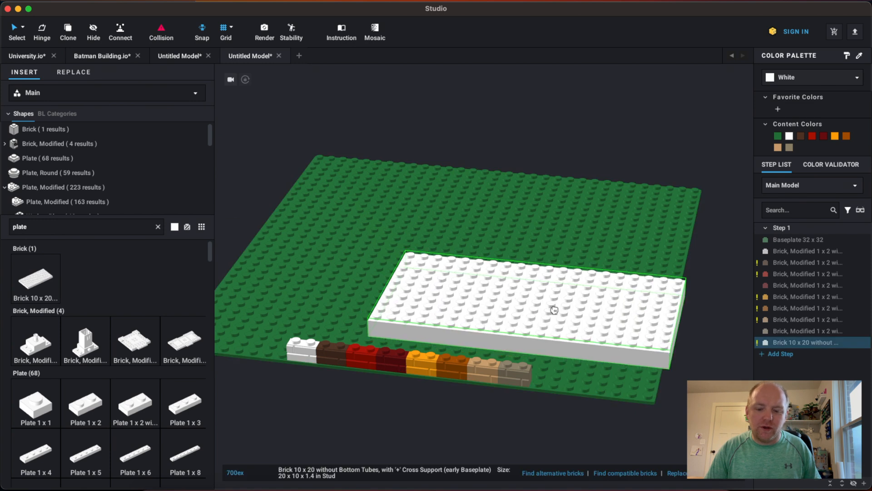
left_click(554, 309)
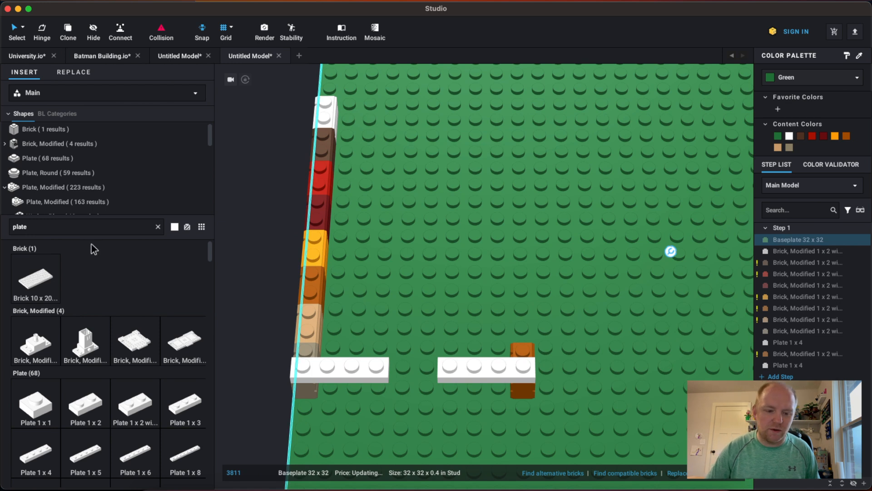
Place a white 1x2 plate bridging the two 1x4 plates into one strip
left_click(403, 354)
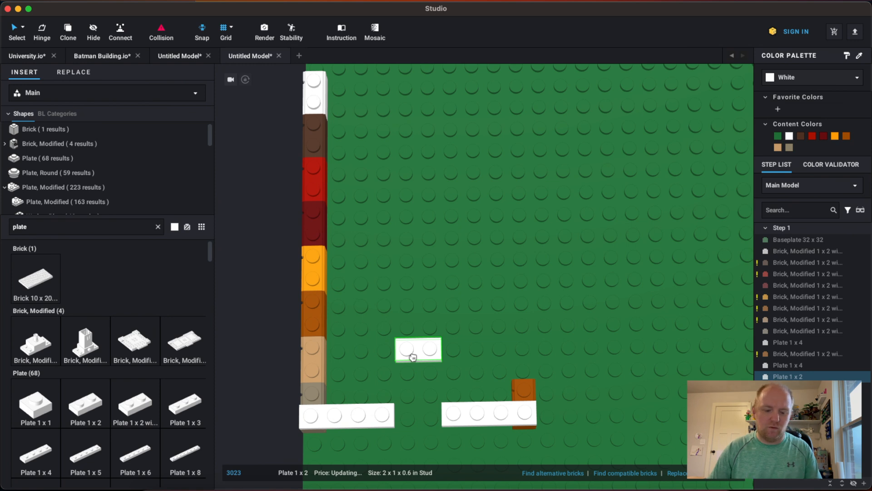
right_click(413, 356)
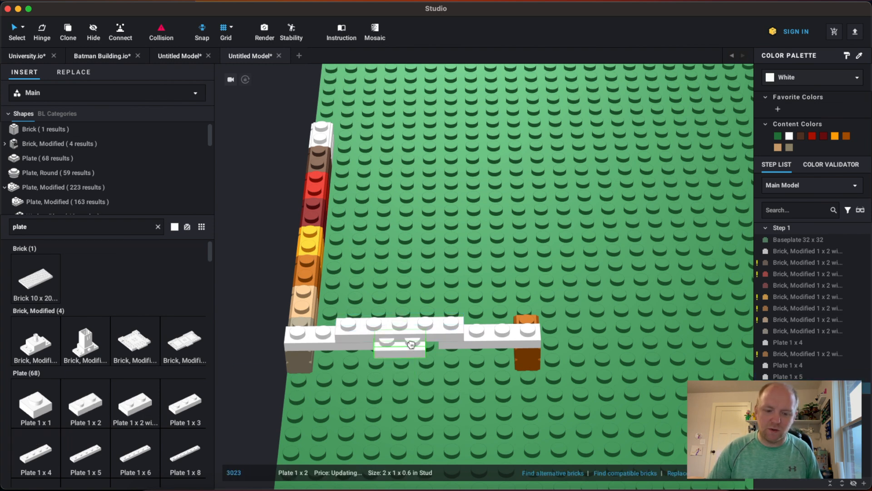
left_click(401, 325)
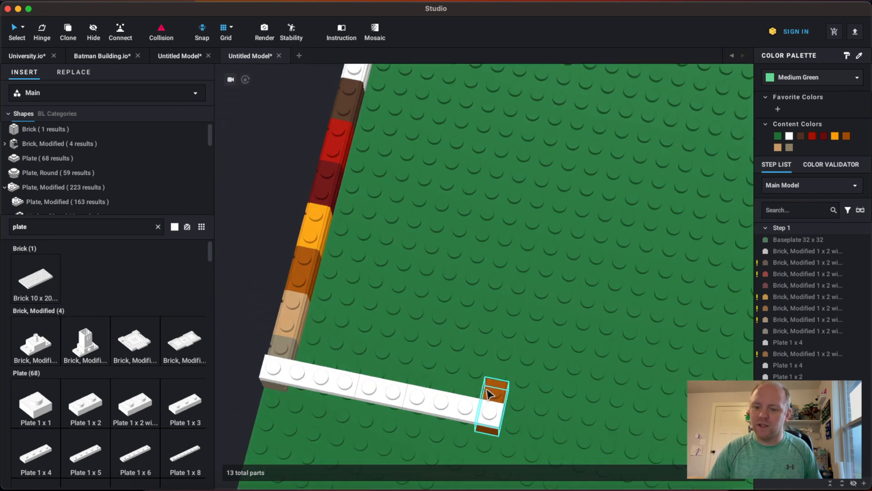
Move the dark nougat masonry brick to the end of the plate strip
left_click(490, 406)
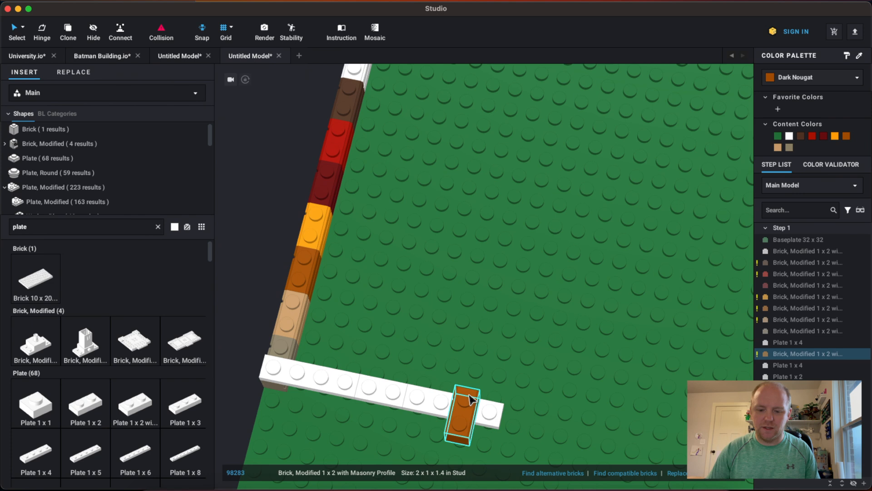
left_click(373, 395)
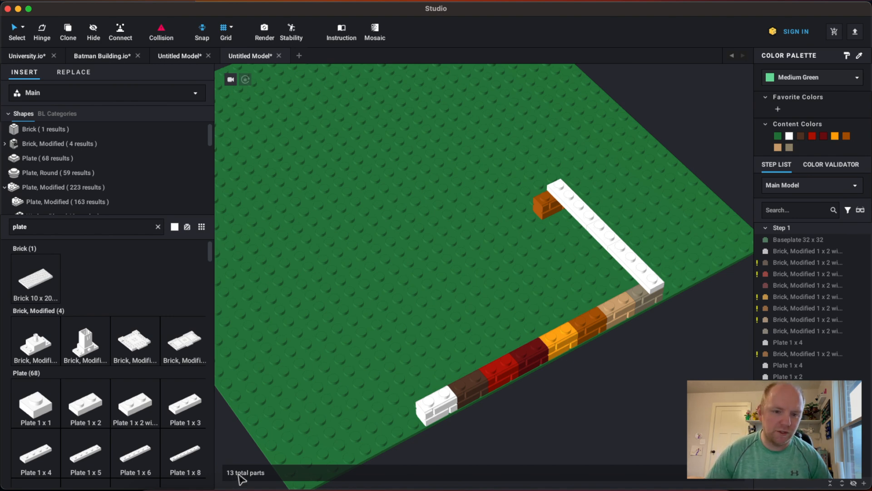
mouse_move(249, 453)
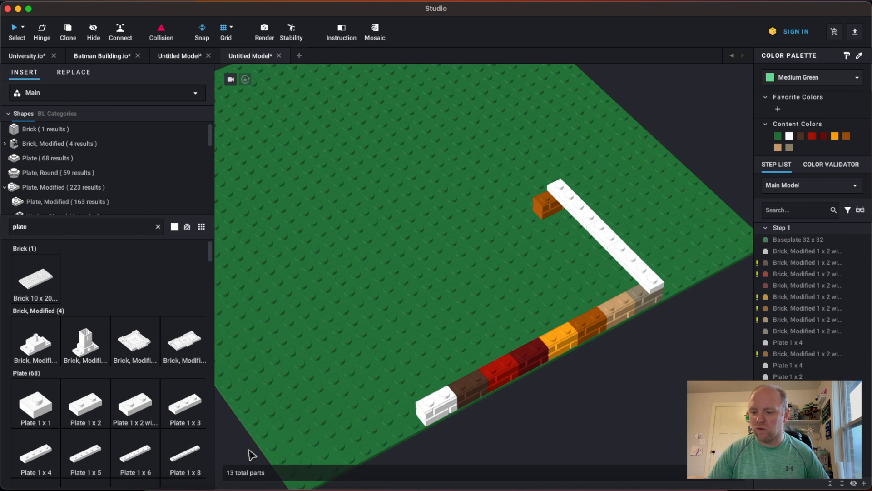
Export the Batman Building parts list as a CSV file to the Desktop
left_click(807, 330)
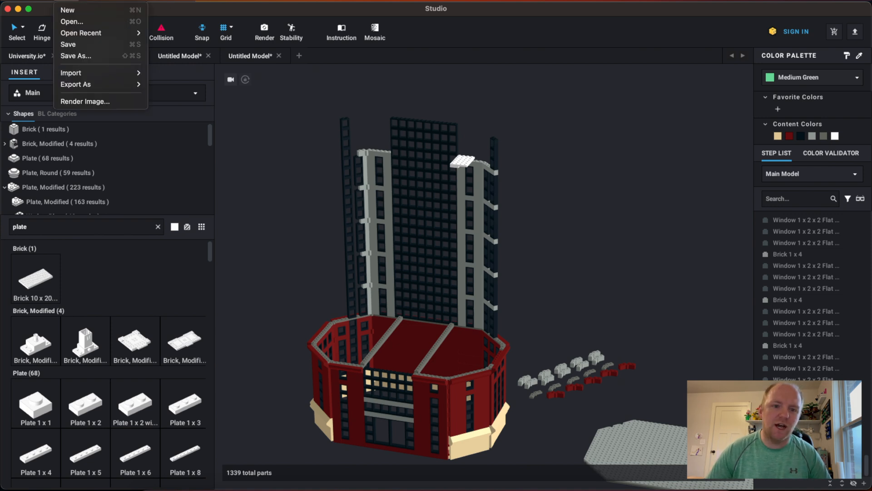
mouse_move(92, 84)
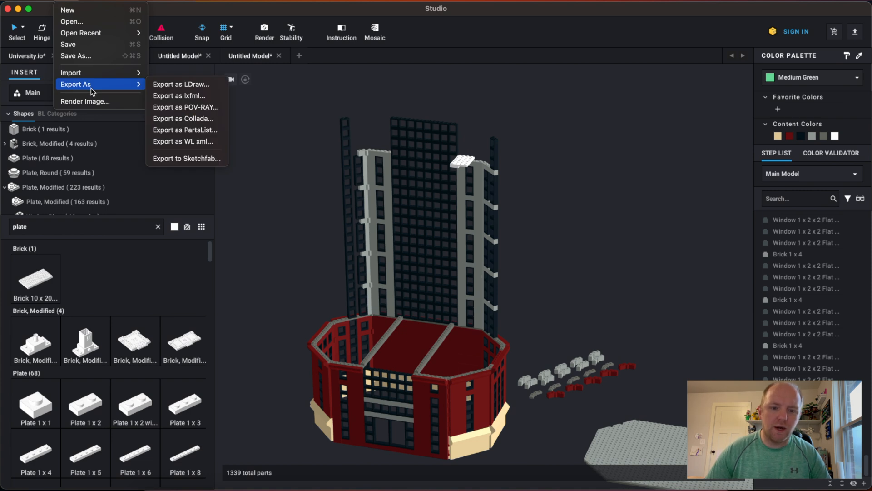
mouse_move(186, 130)
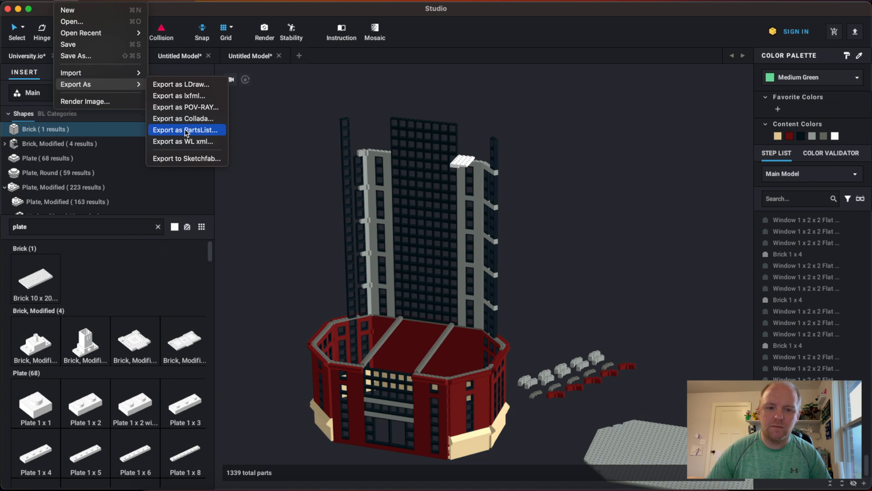
left_click(185, 130)
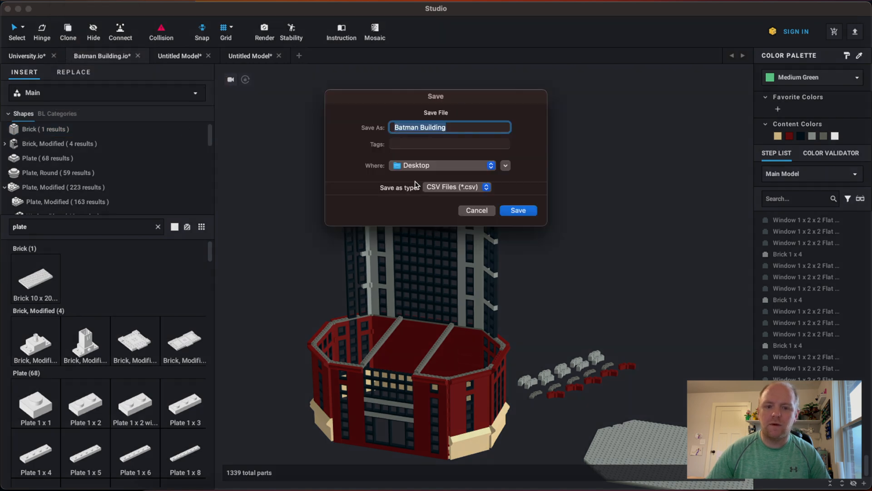
mouse_move(506, 331)
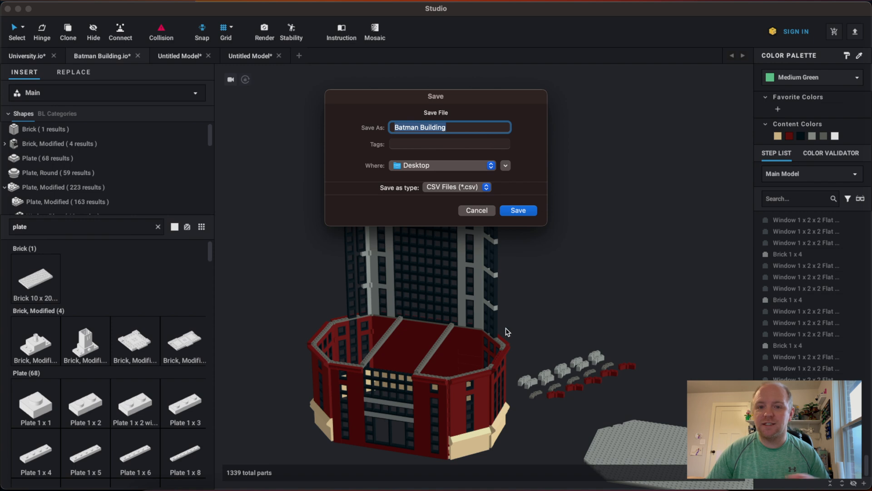
mouse_move(500, 345)
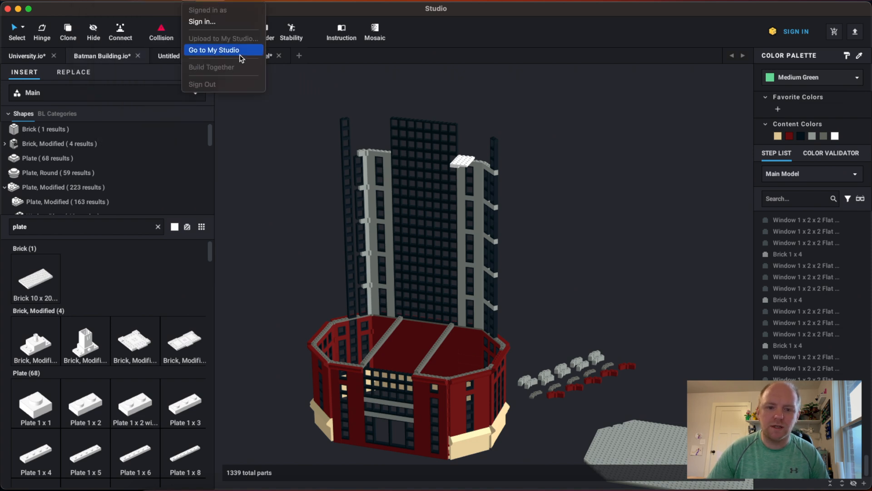
Visit BrickLink's My Studio page, reach the member log-in form, and return to Studio
left_click(213, 50)
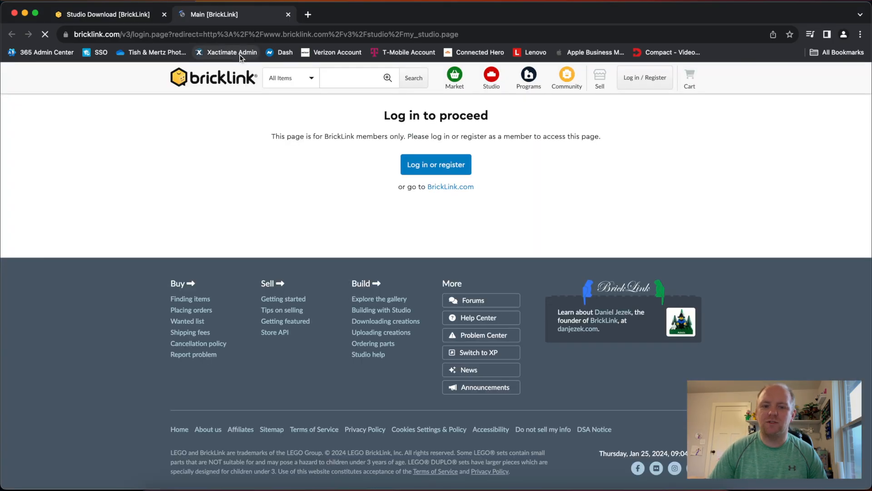
left_click(436, 165)
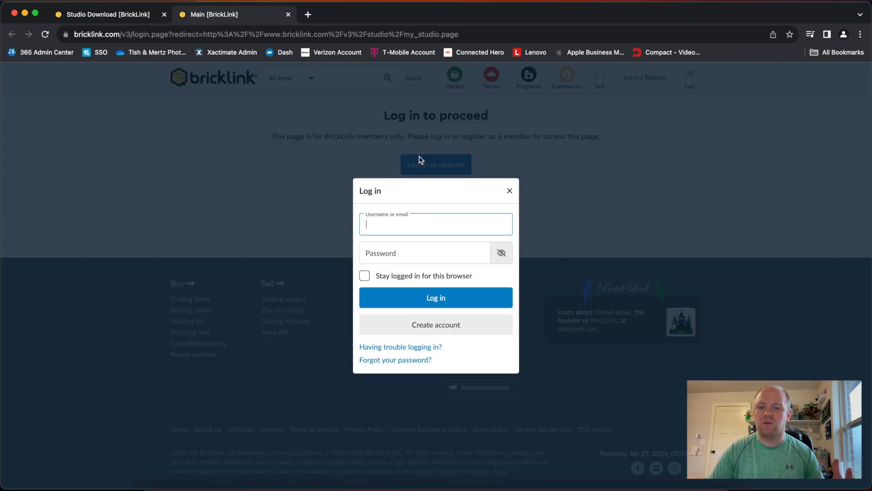
left_click(508, 190)
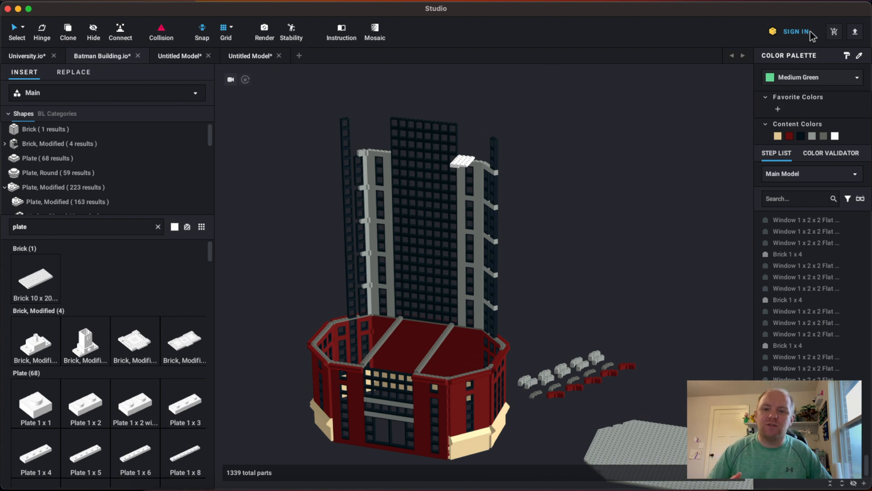
mouse_move(245, 393)
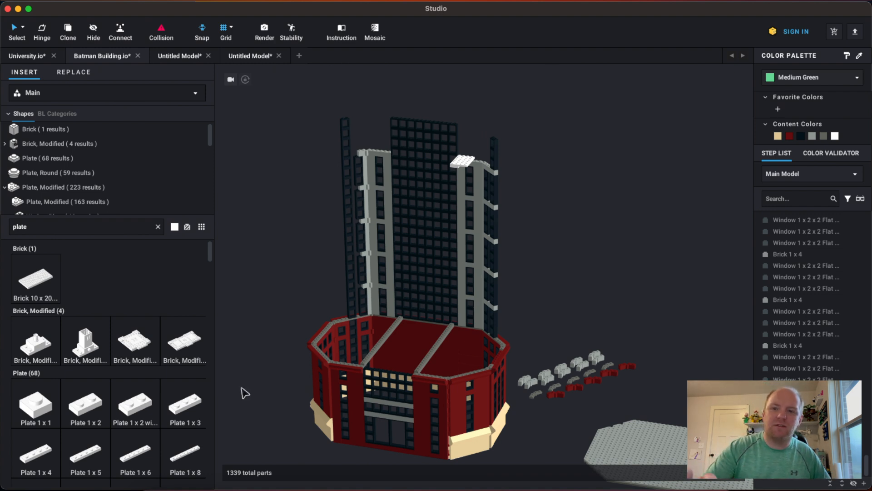
left_click(796, 31)
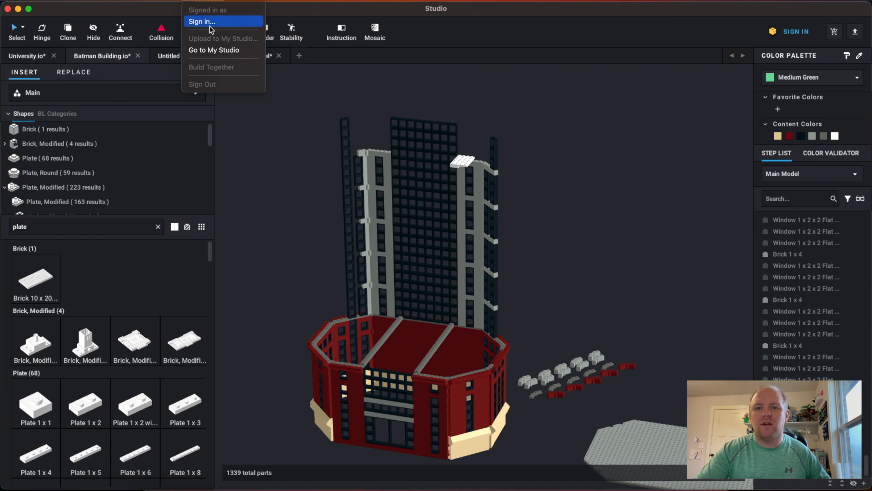
mouse_move(228, 50)
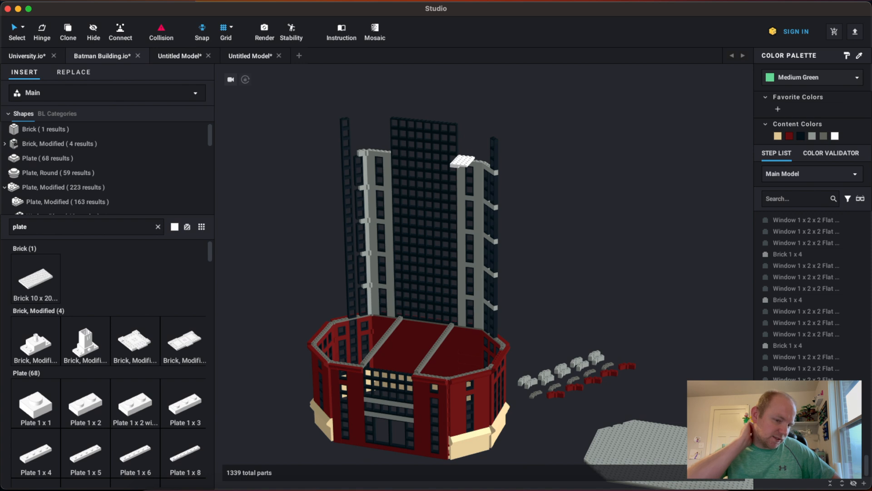
mouse_move(604, 217)
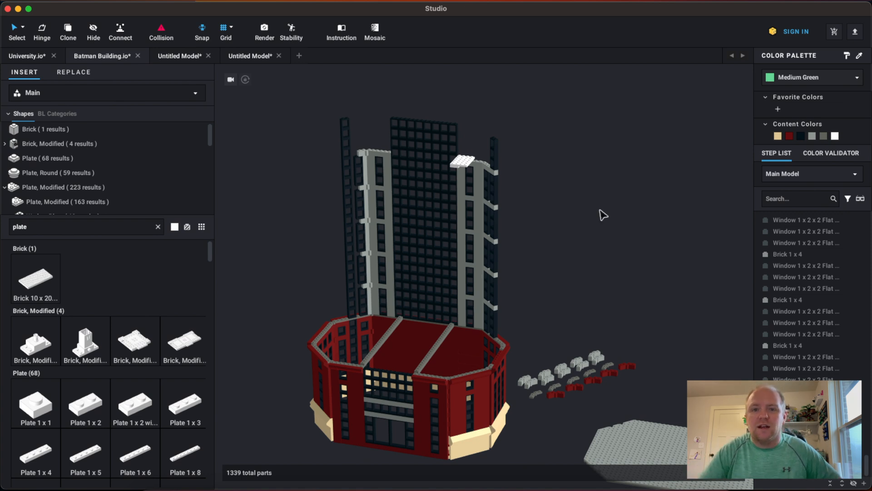